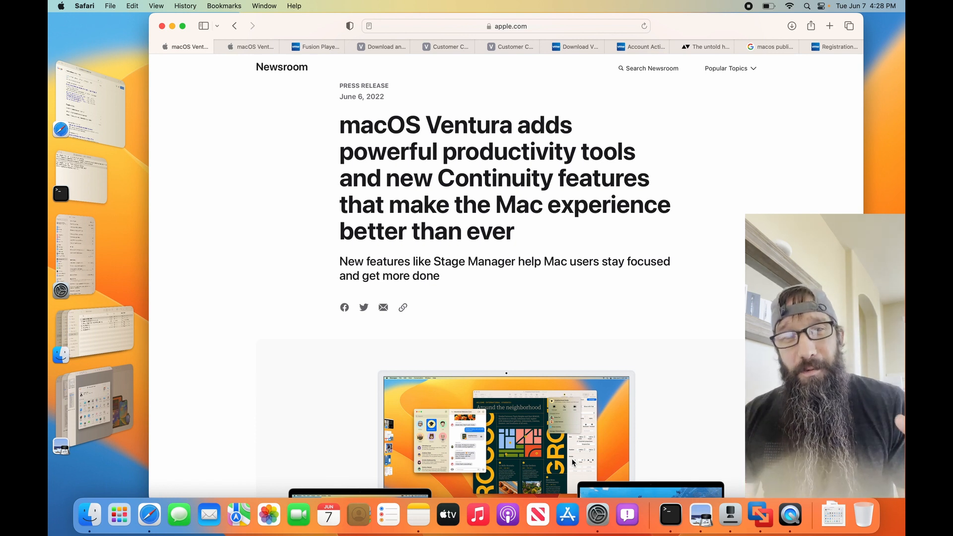
Launch System Settings from the Dock over the Safari Ventura article.
left_click(597, 515)
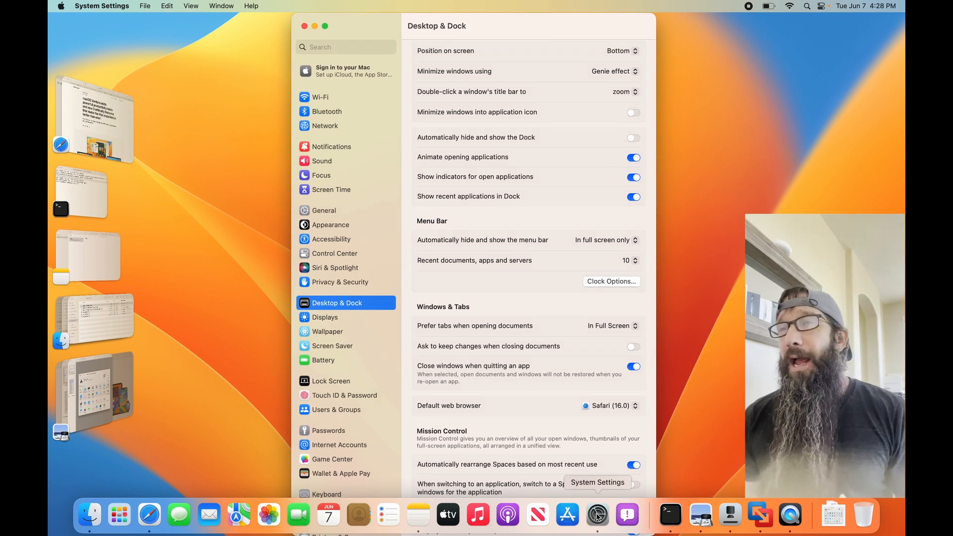
Set the Dock position to Right with automatic hide and show, browsing the remaining options.
left_click(323, 211)
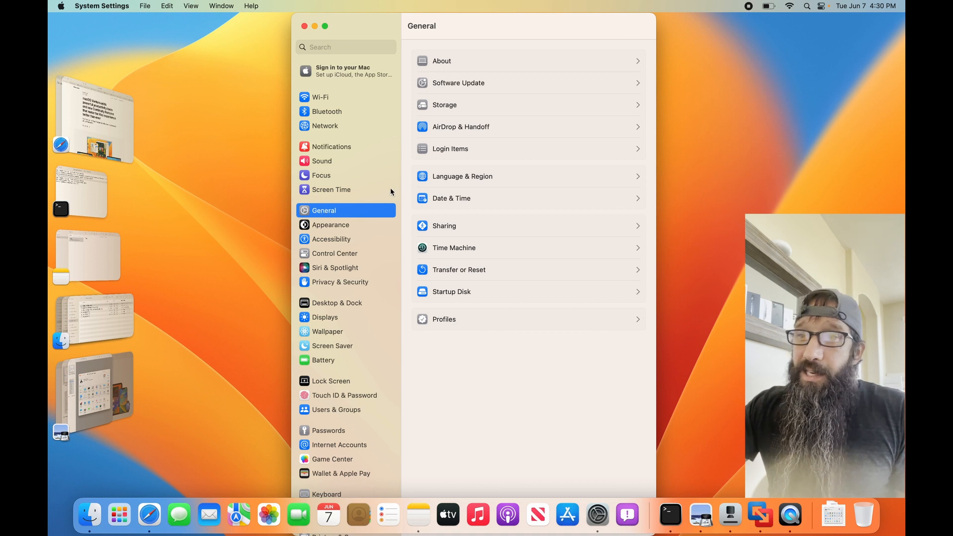
left_click(337, 303)
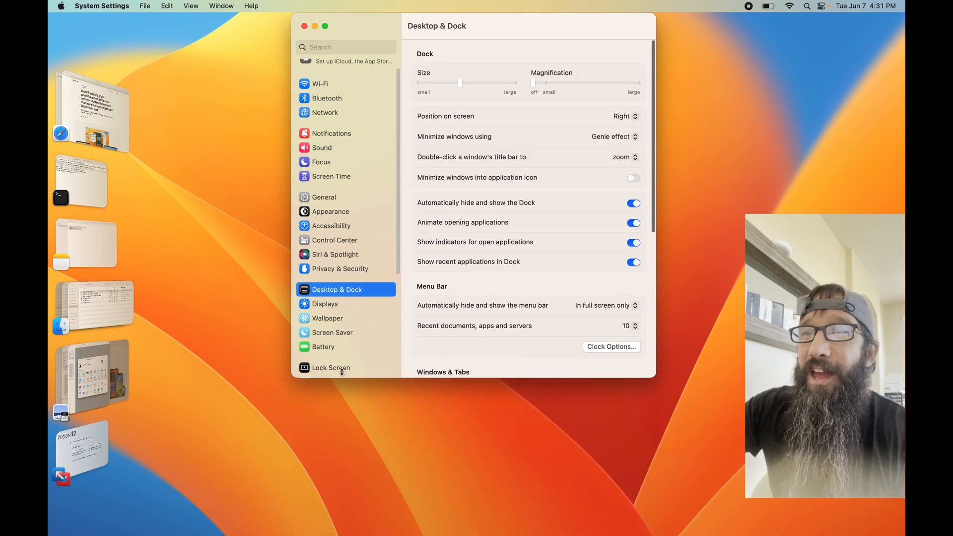
scroll("down", 3)
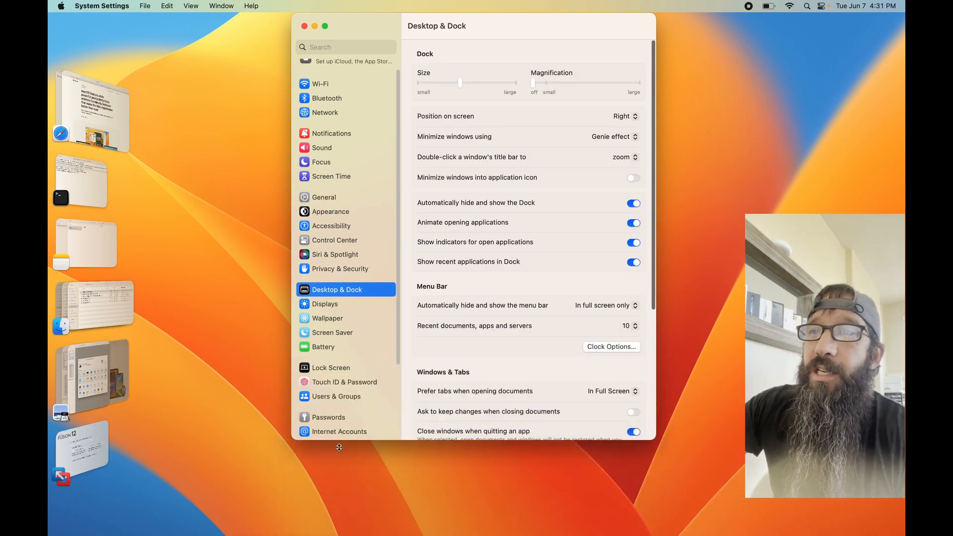
scroll("down", 3)
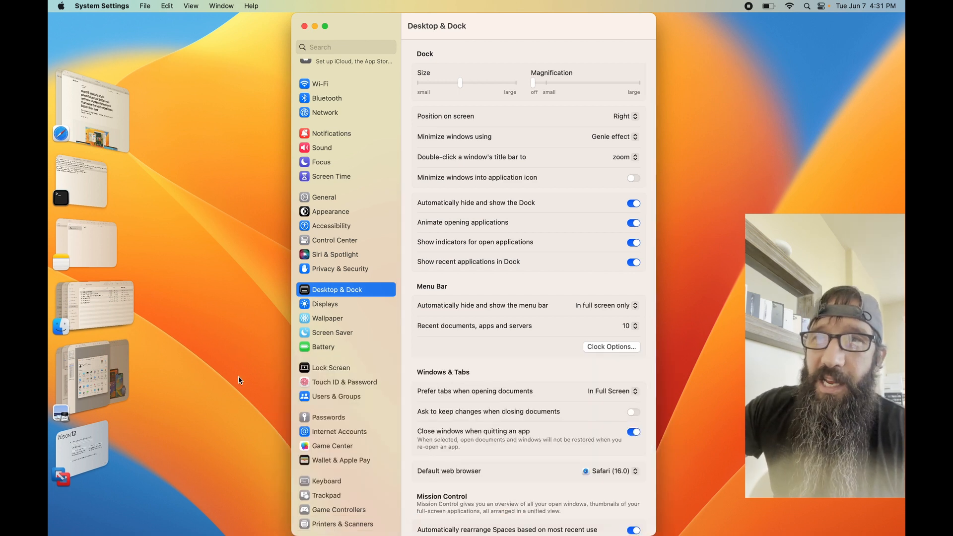
mouse_move(222, 384)
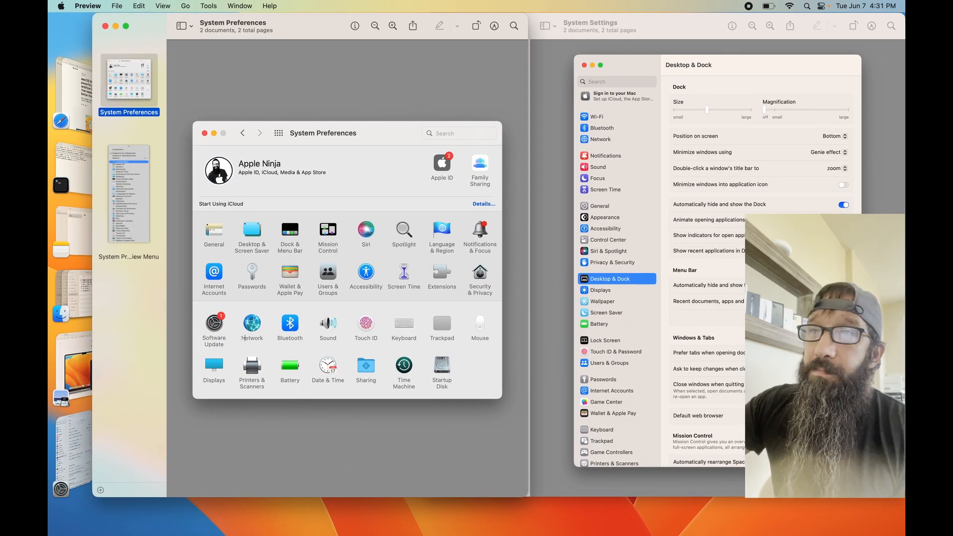
mouse_move(405, 494)
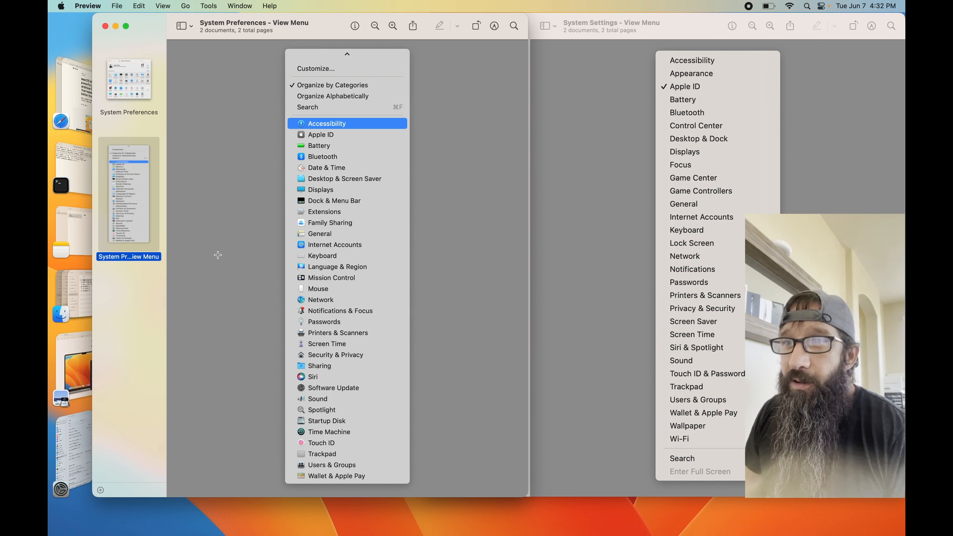
Switch back from the Preview comparison to the System Settings window.
left_click(699, 139)
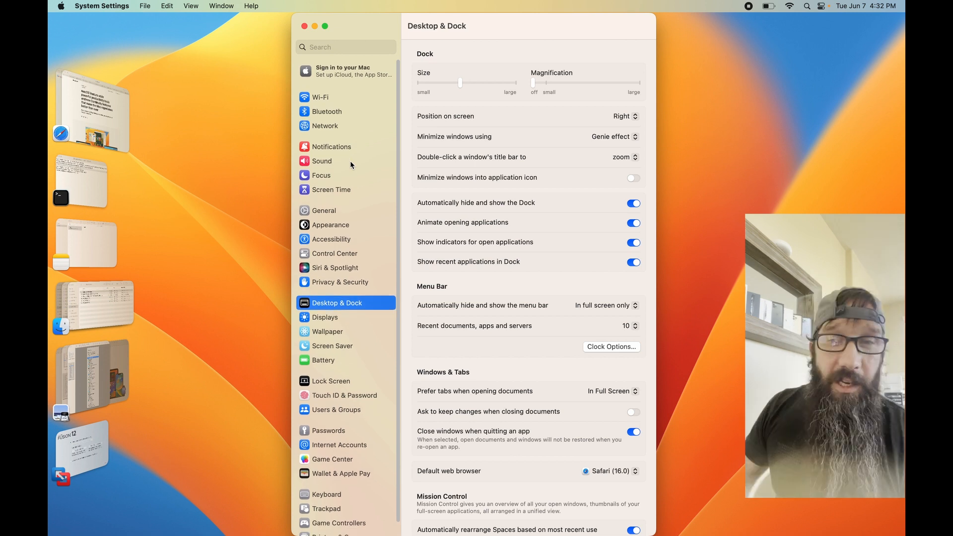
Browse the Apple ID sign-in and Wi-Fi network pages, then move to Network.
left_click(344, 70)
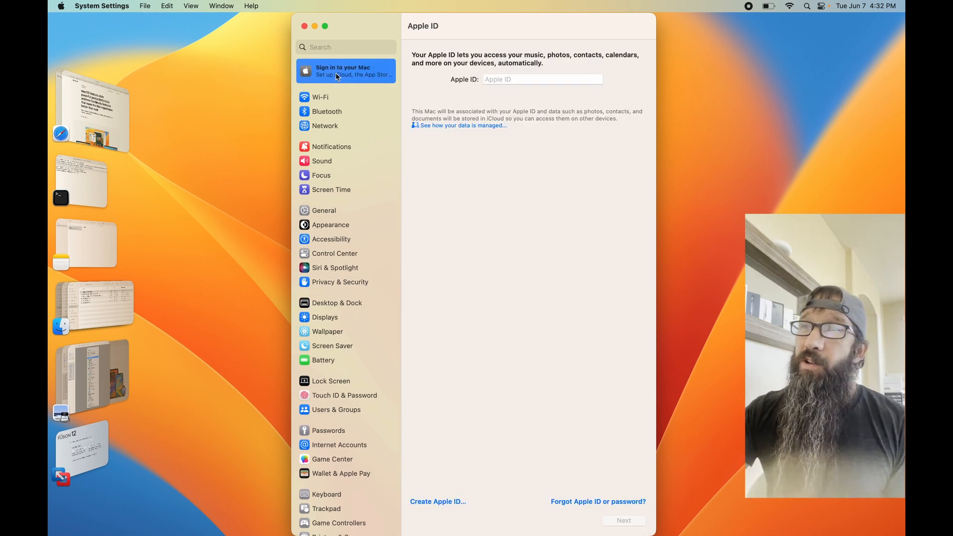
mouse_move(325, 101)
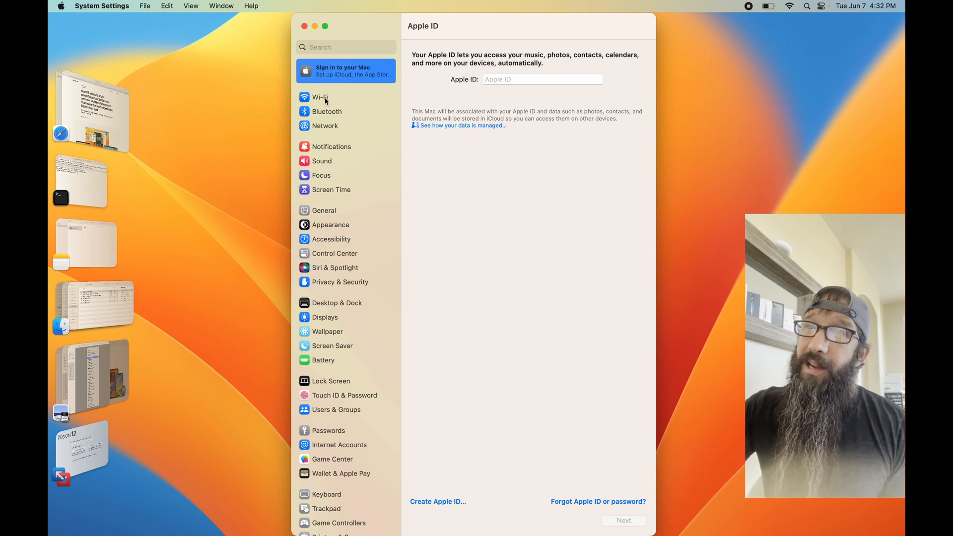
left_click(321, 97)
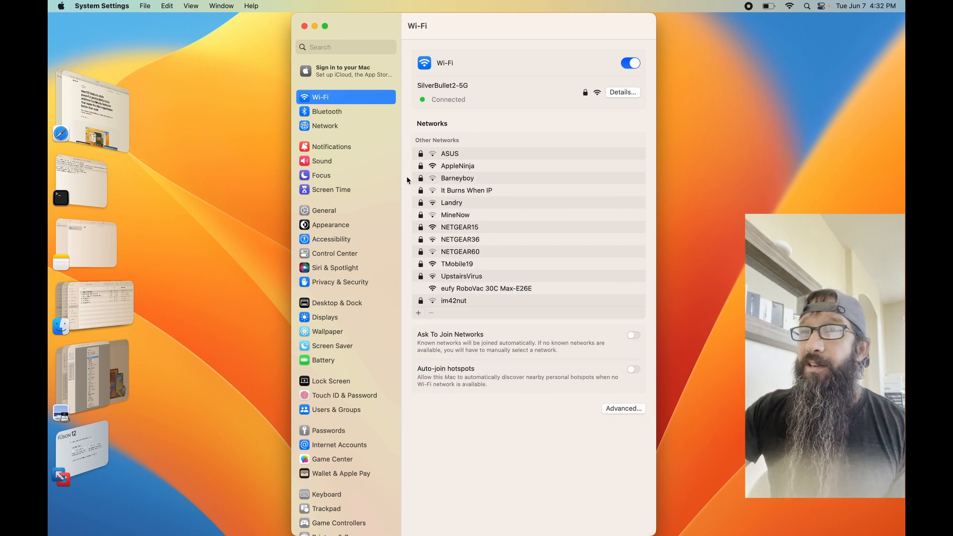
mouse_move(330, 123)
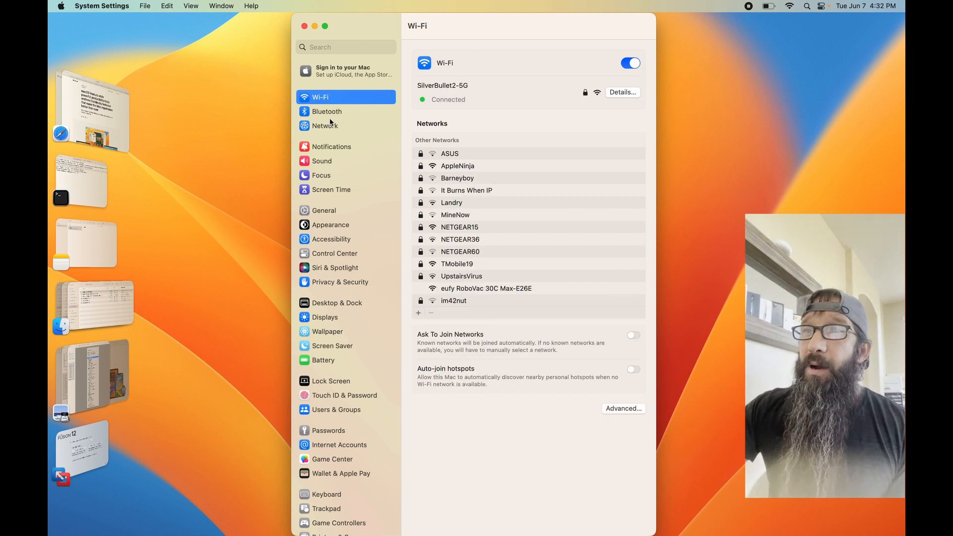
left_click(323, 125)
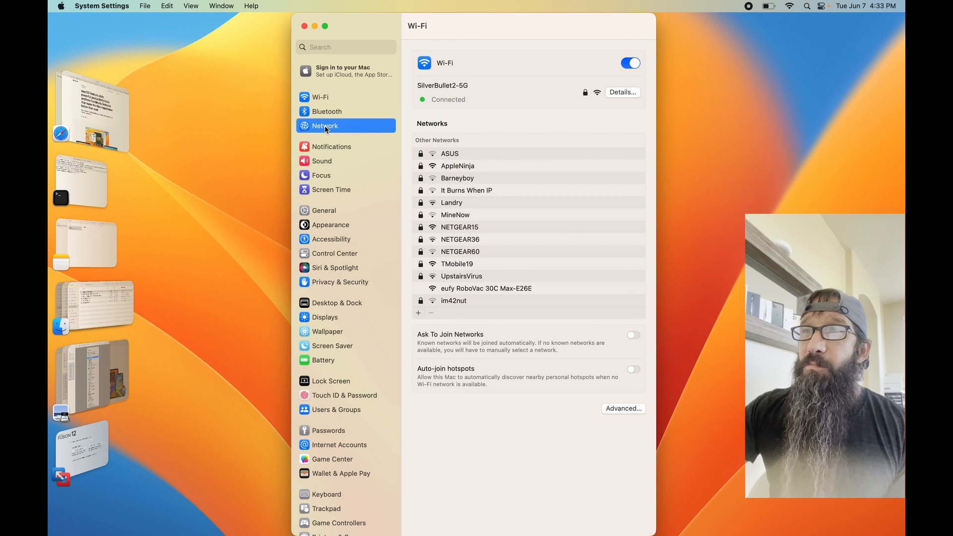
Review the Wi-Fi service's DNS and proxy connection details and close them.
left_click(324, 126)
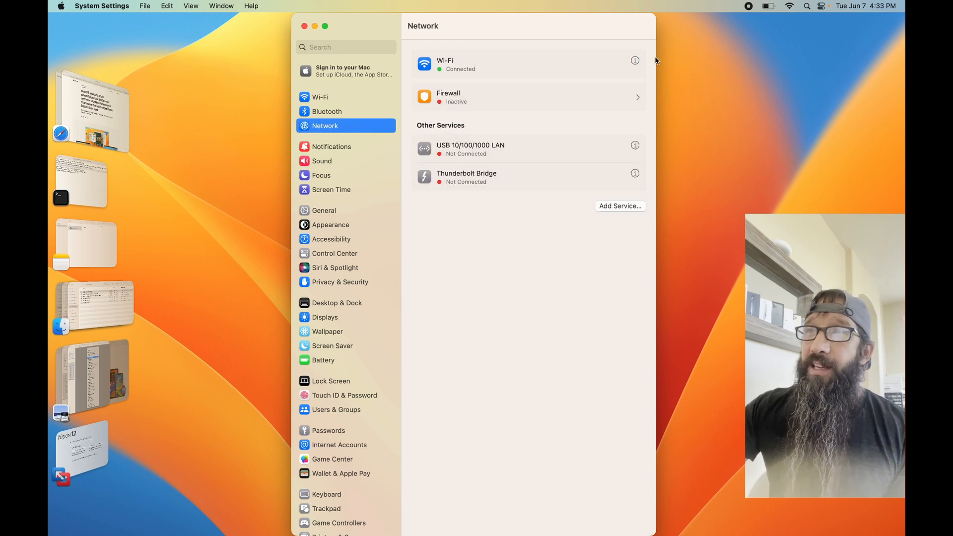
mouse_move(589, 63)
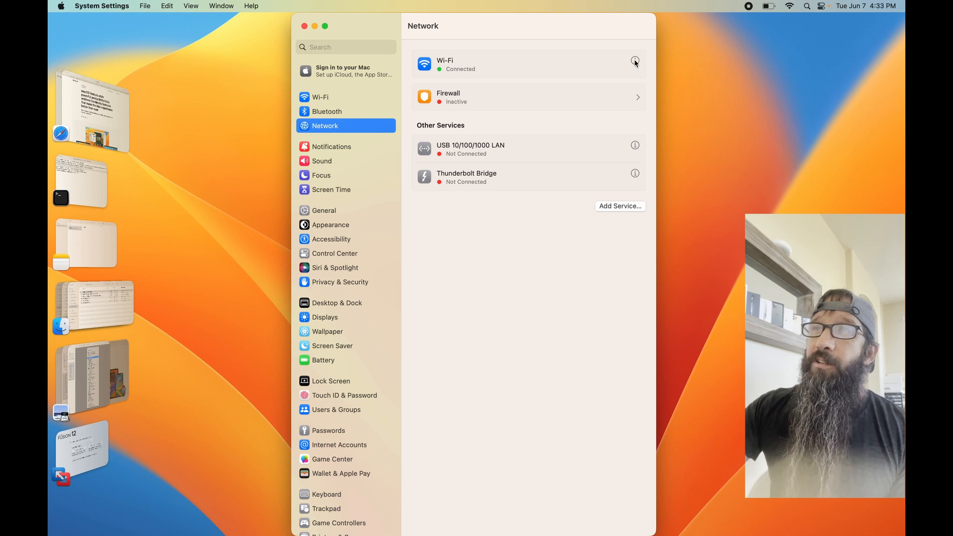
left_click(634, 61)
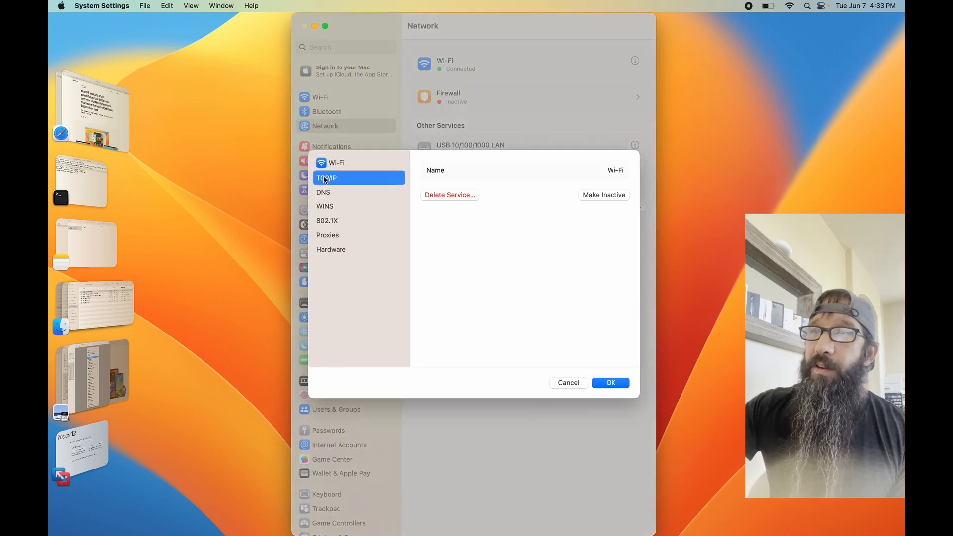
left_click(323, 191)
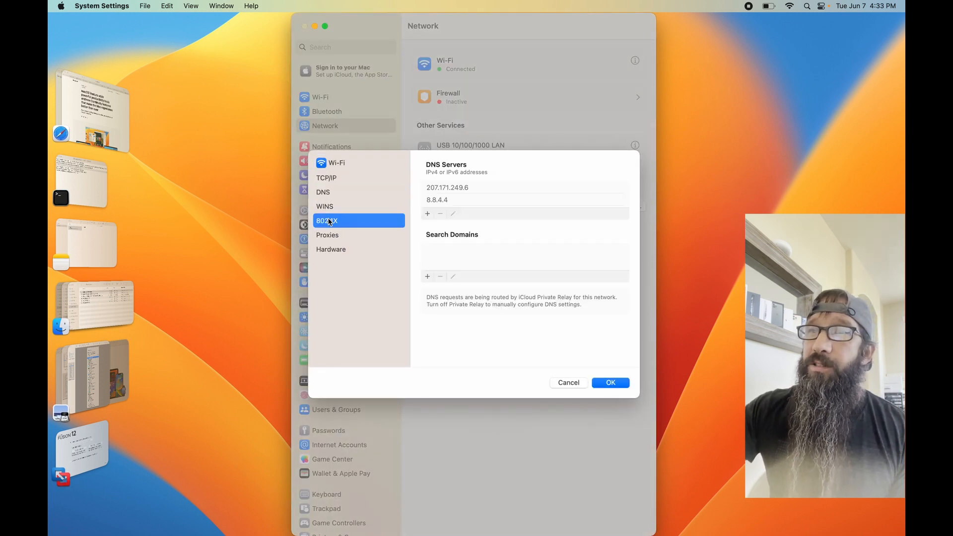
left_click(328, 234)
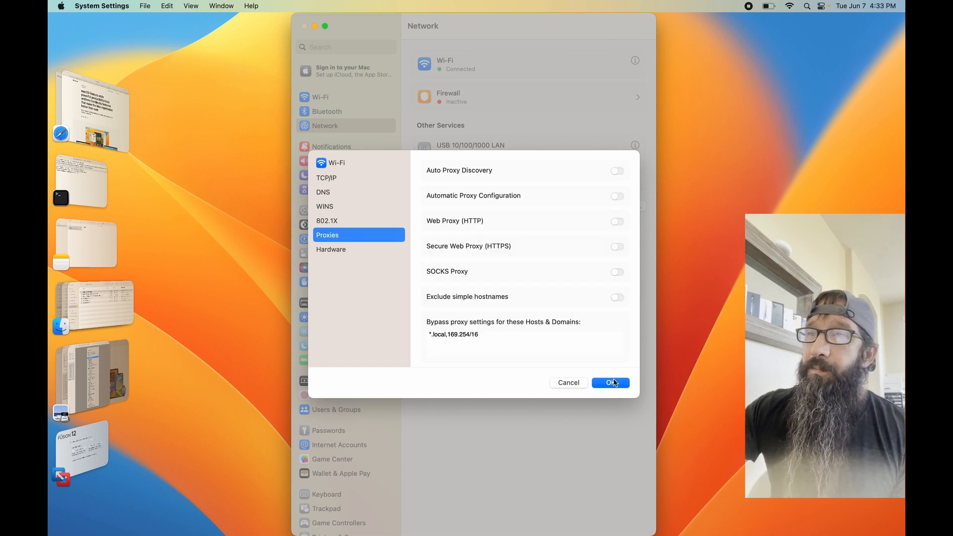
left_click(610, 382)
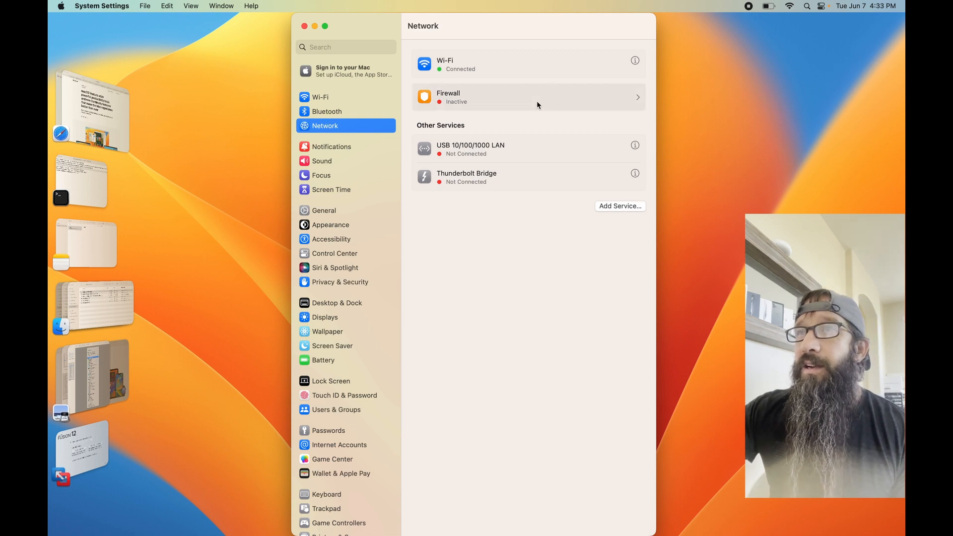
Turn the Firewall on in the Network section.
left_click(527, 97)
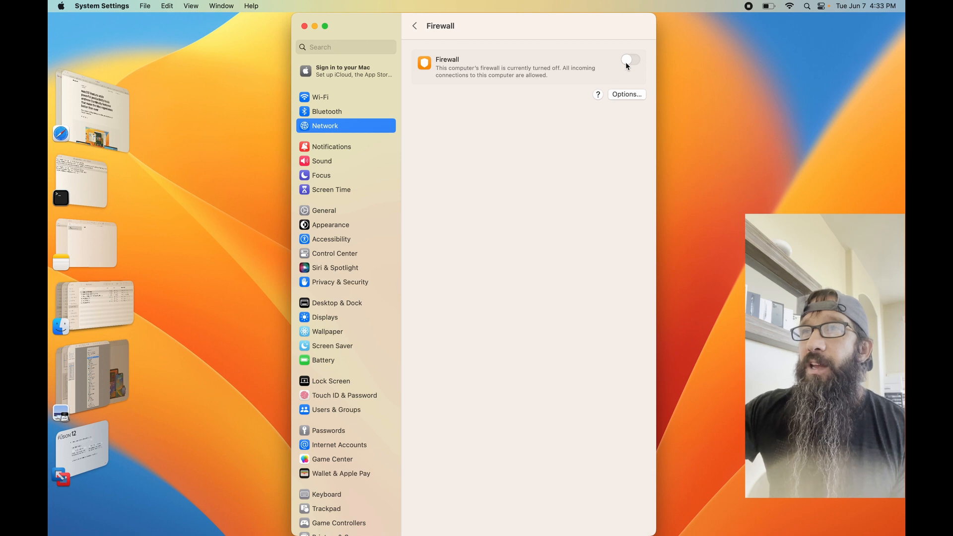
left_click(631, 59)
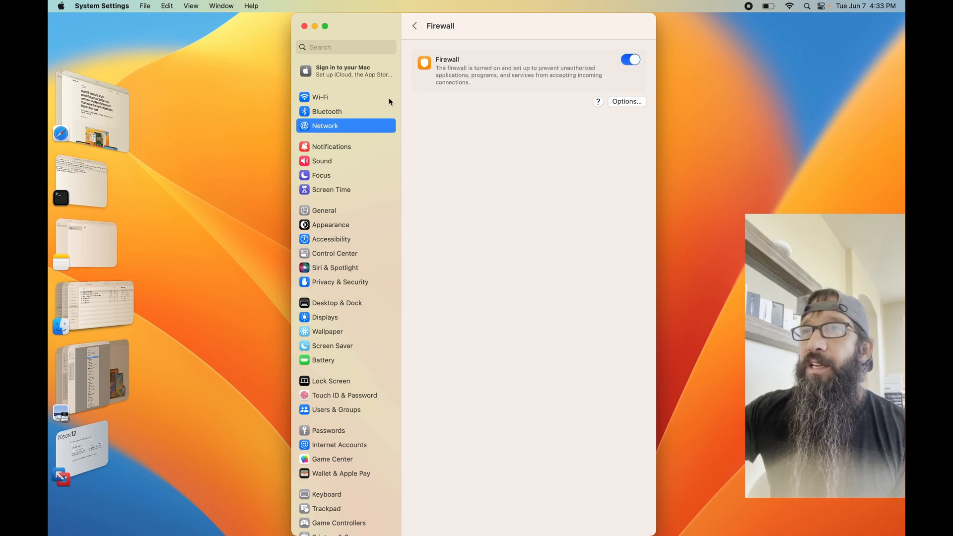
Browse the Bluetooth and Notifications pages.
left_click(326, 112)
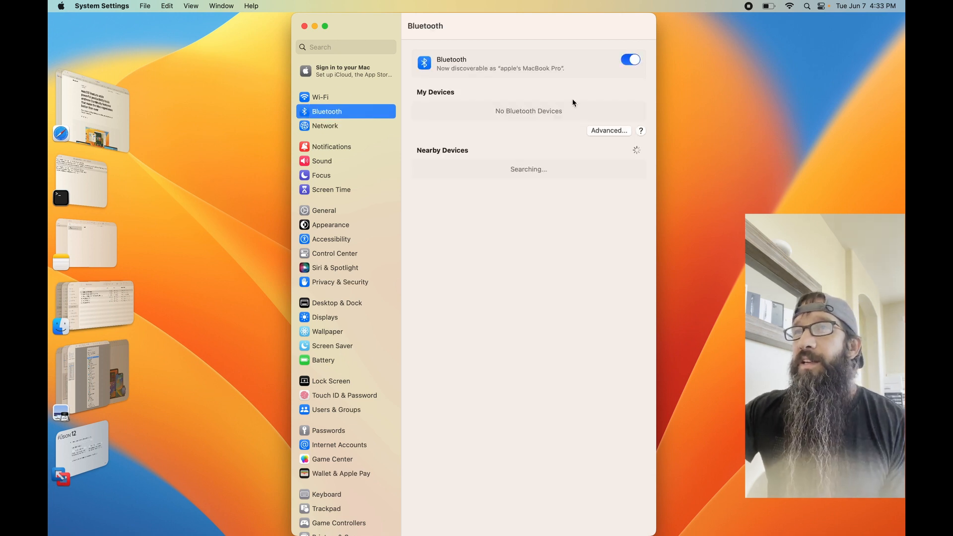
mouse_move(316, 125)
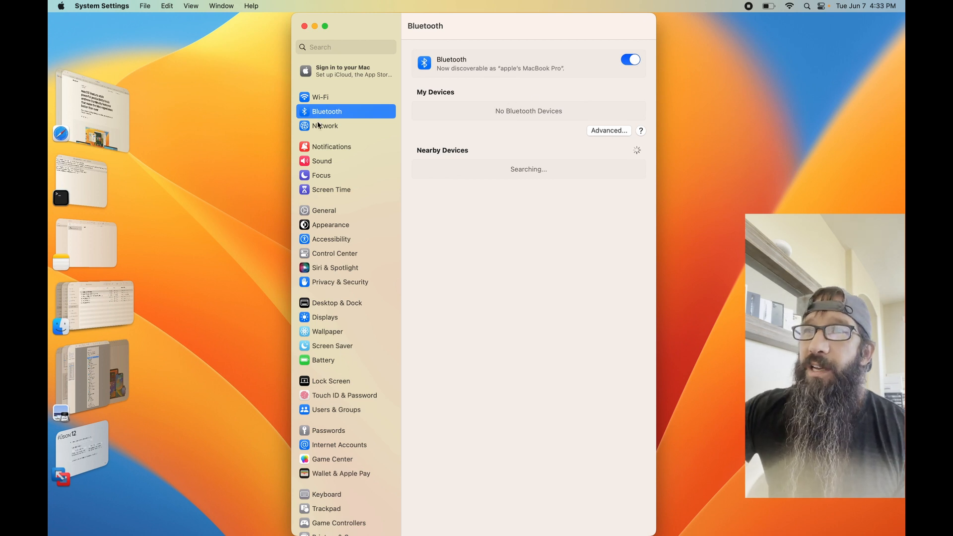
left_click(332, 147)
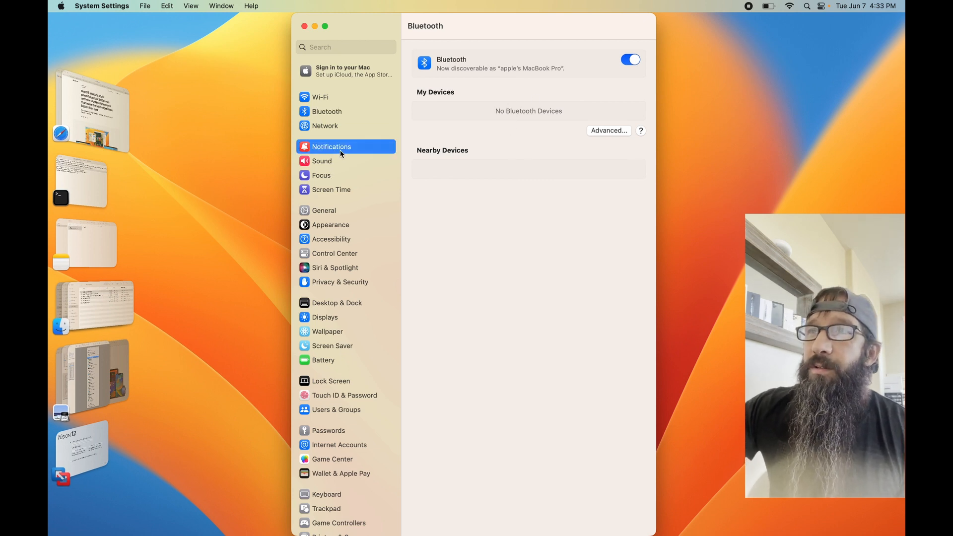
left_click(331, 147)
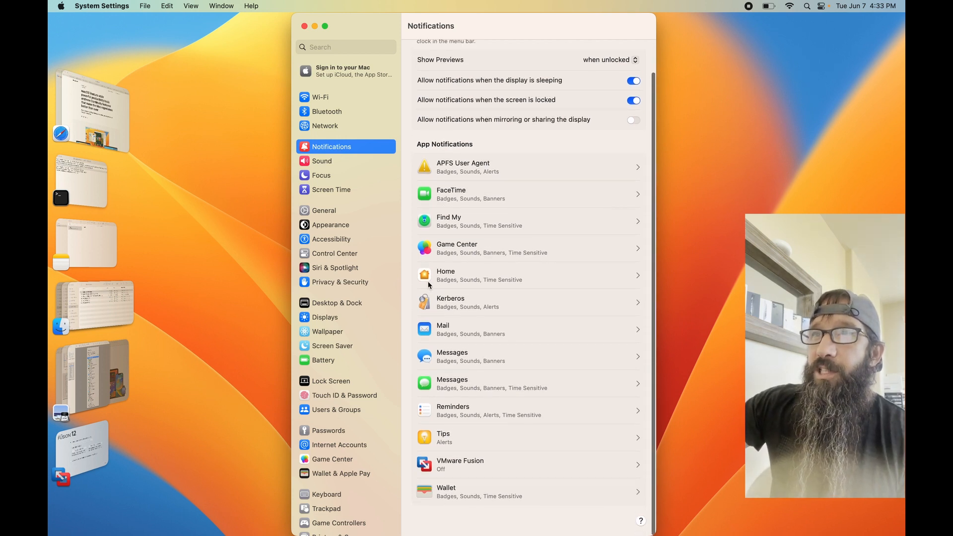
Check the Sound input devices and return to the output devices.
left_click(322, 161)
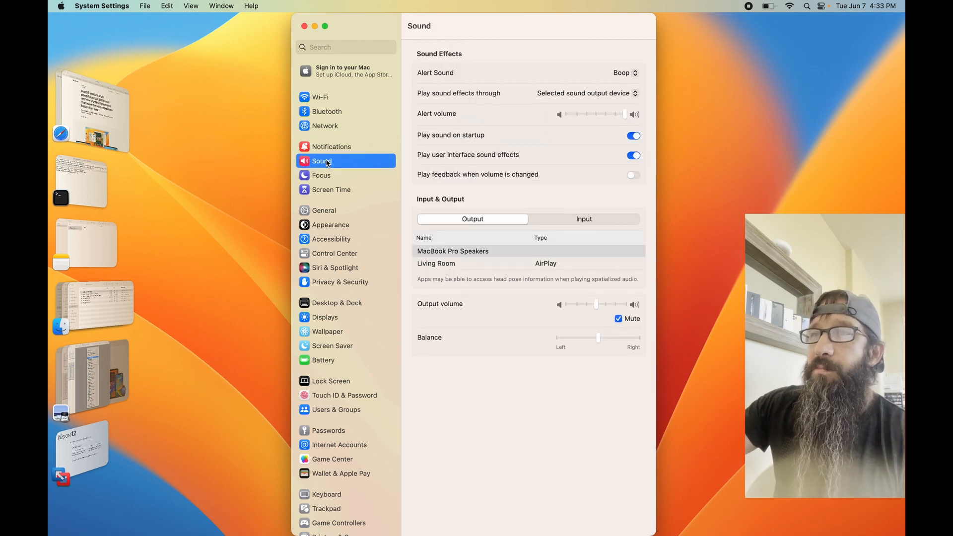
left_click(583, 219)
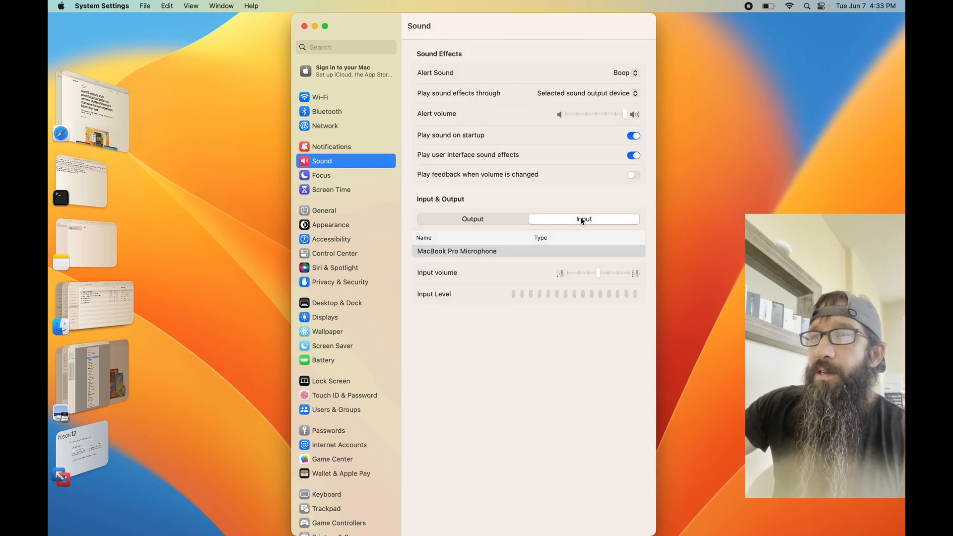
left_click(473, 219)
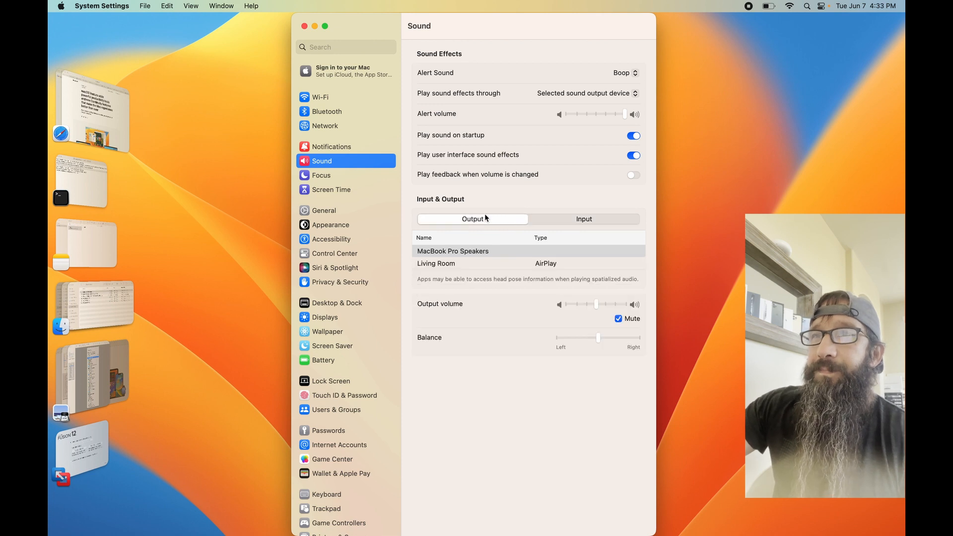
Browse Focus and Screen Time, viewing the Pickups report and returning to the overview.
left_click(320, 175)
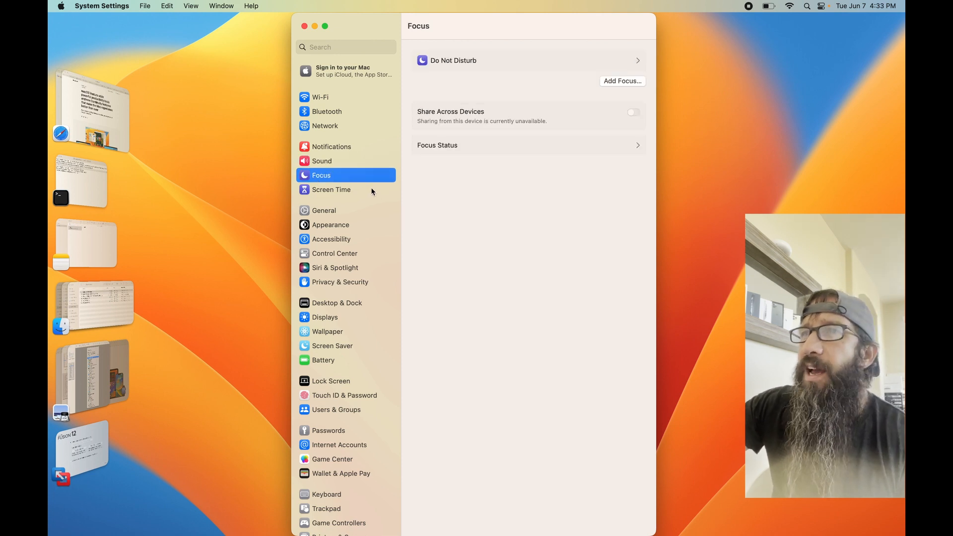
mouse_move(329, 195)
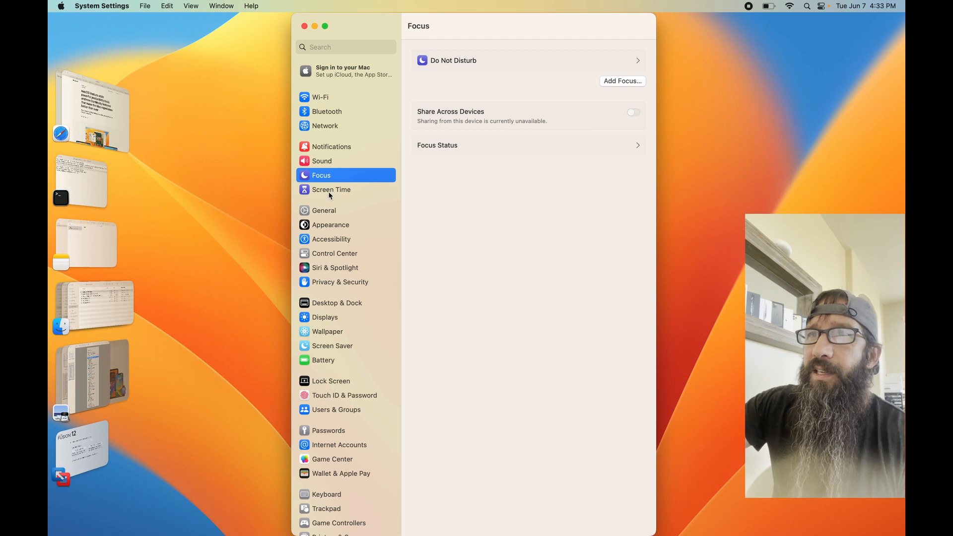
left_click(332, 188)
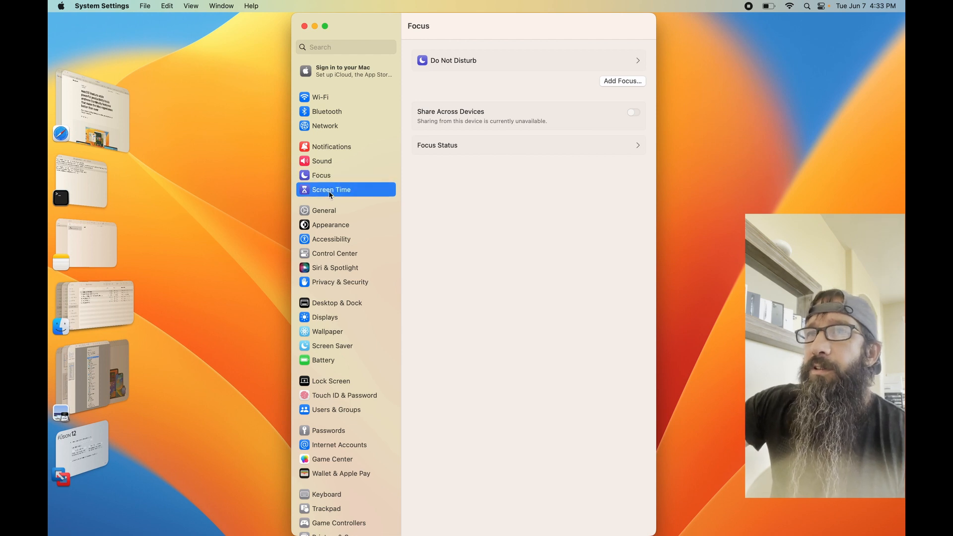
left_click(332, 190)
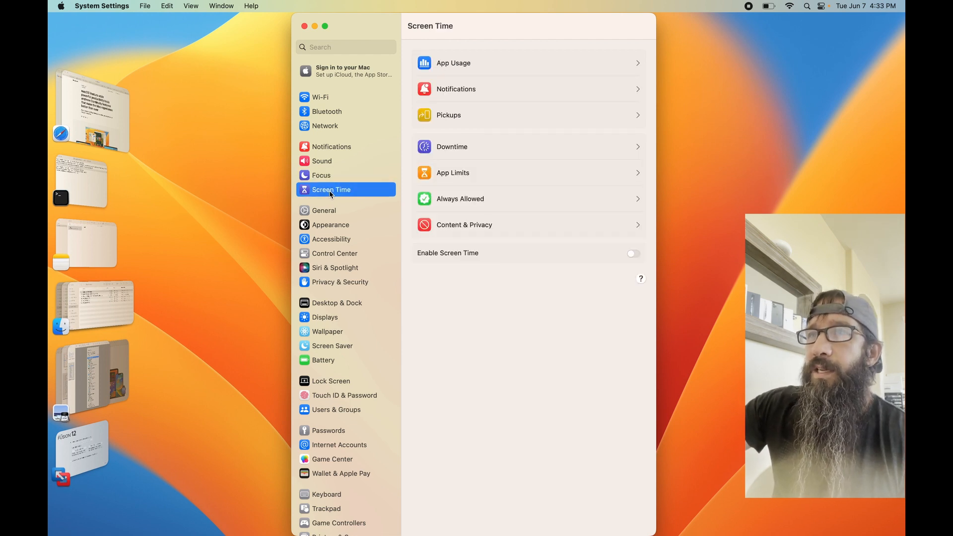
mouse_move(456, 228)
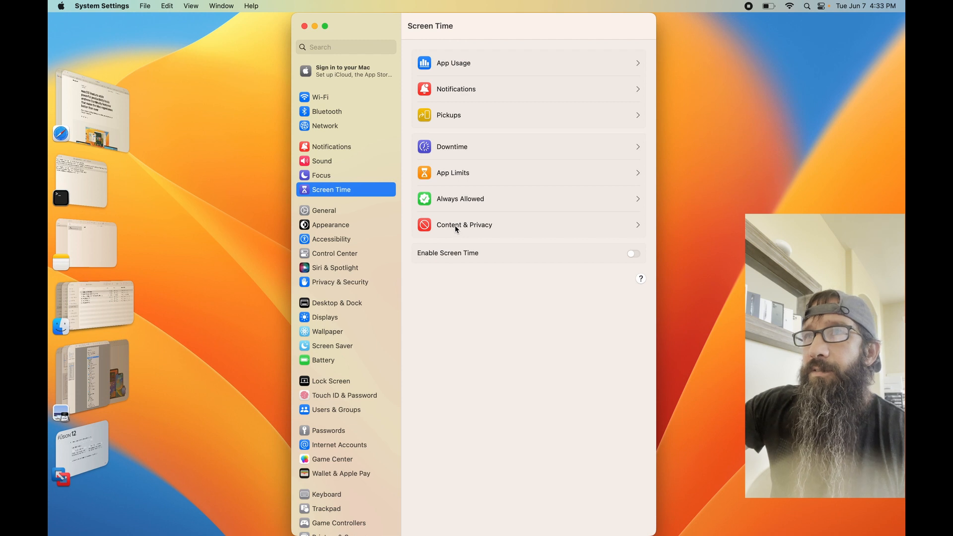
left_click(527, 116)
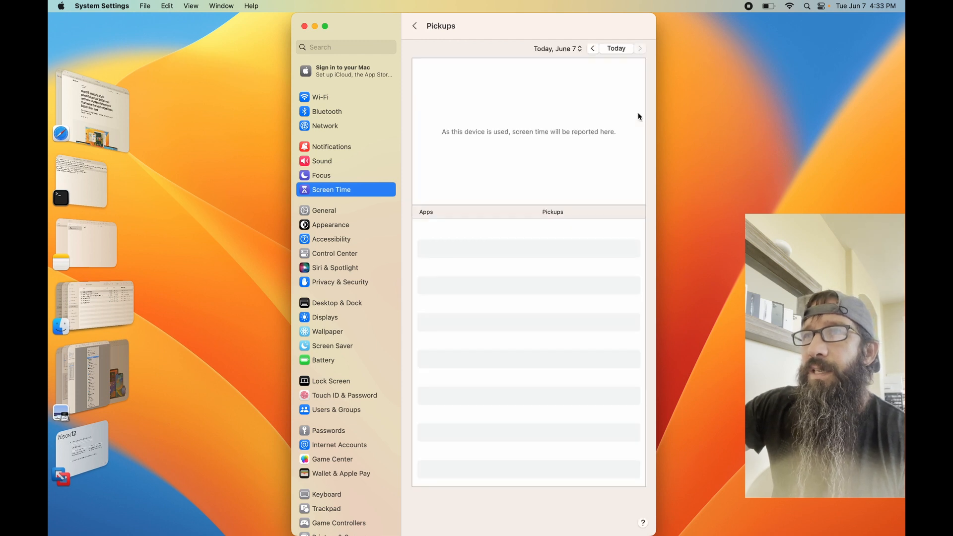
left_click(414, 26)
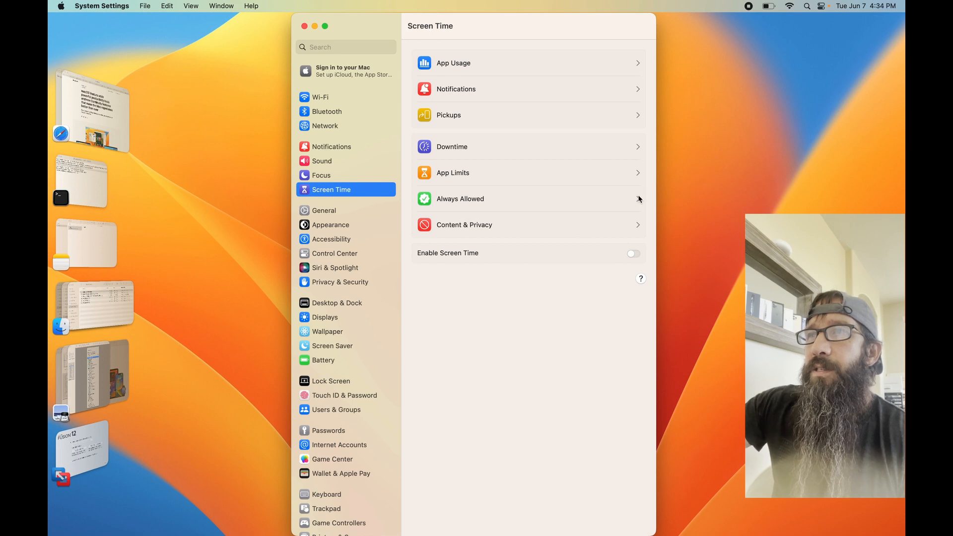
mouse_move(524, 259)
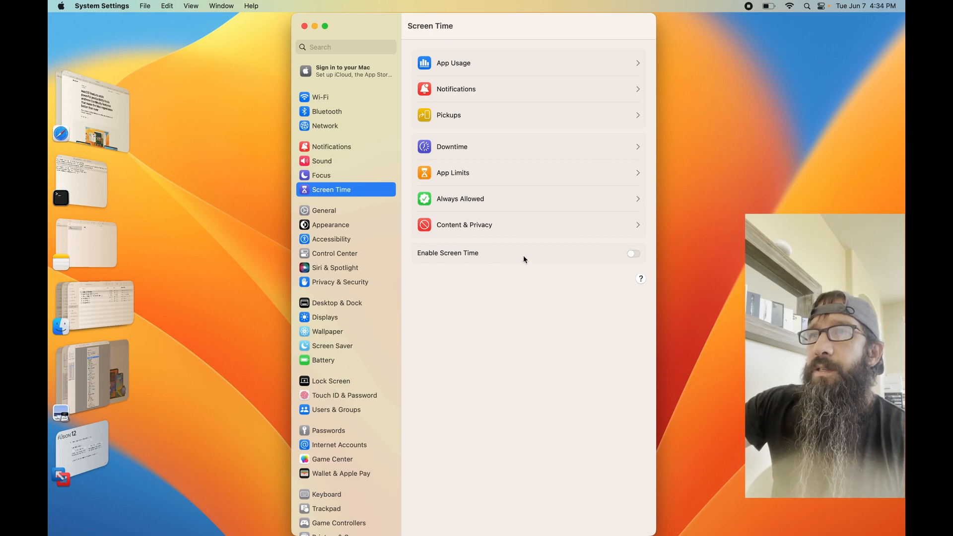
Go to the General settings page.
left_click(324, 211)
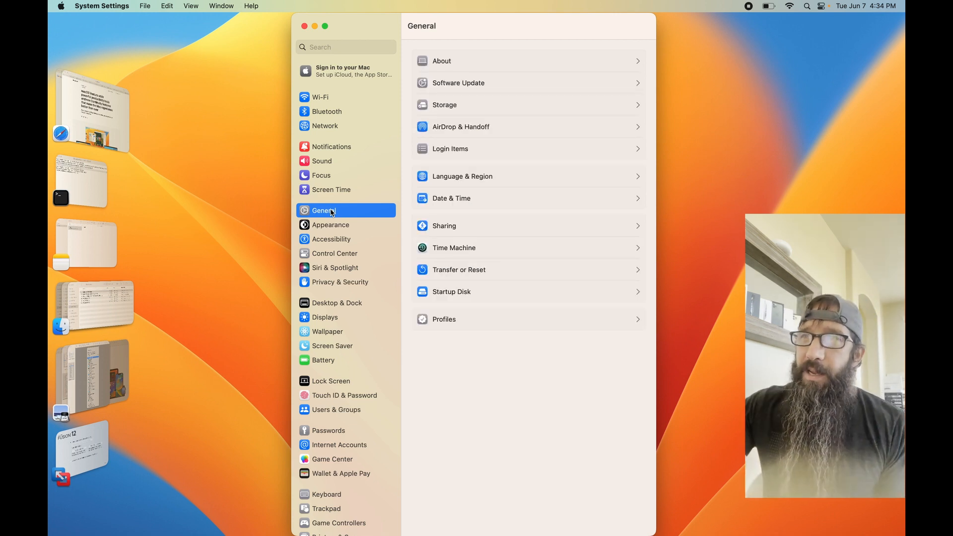
mouse_move(456, 304)
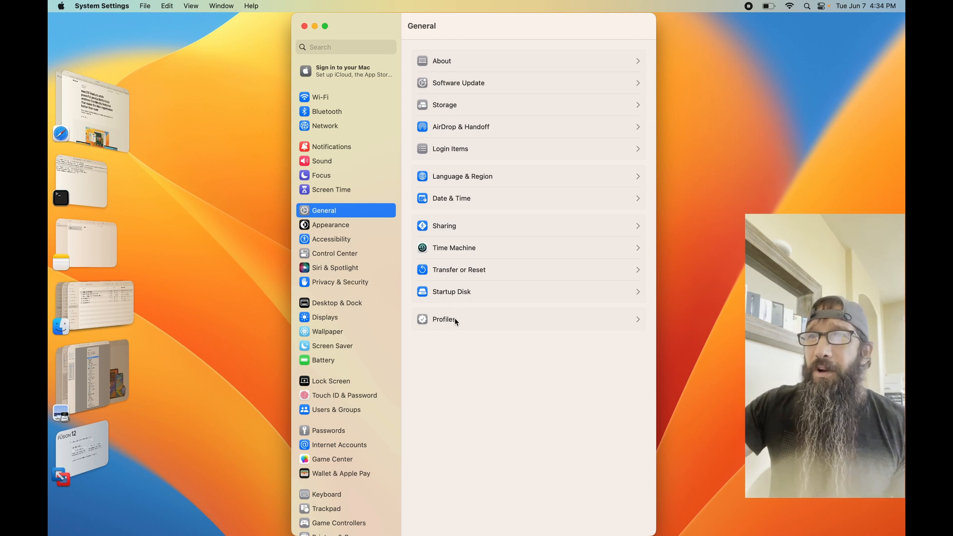
mouse_move(444, 226)
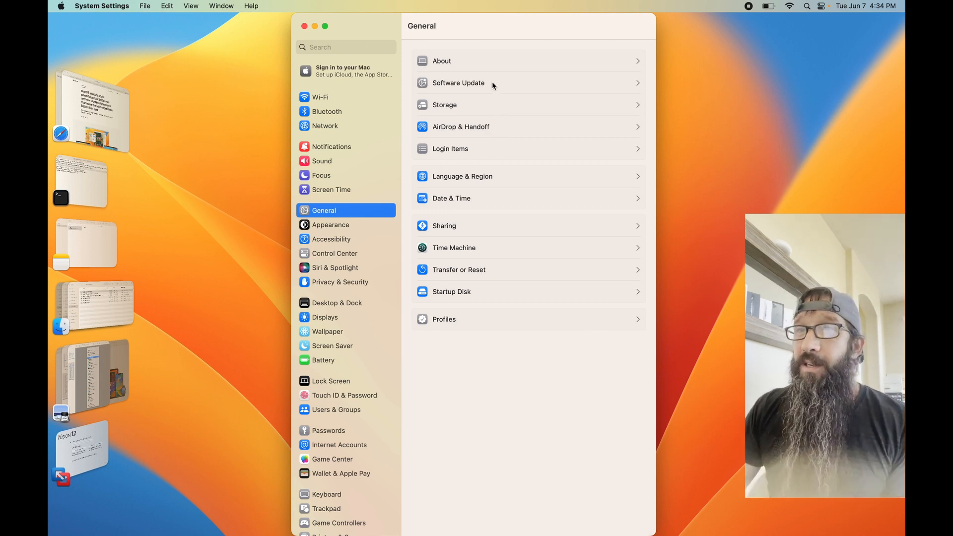
mouse_move(448, 69)
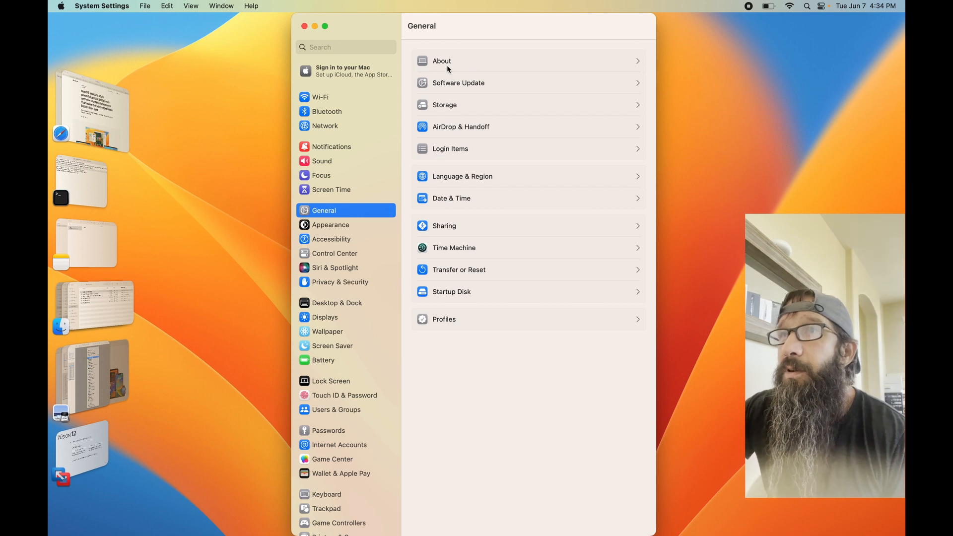
left_click(440, 60)
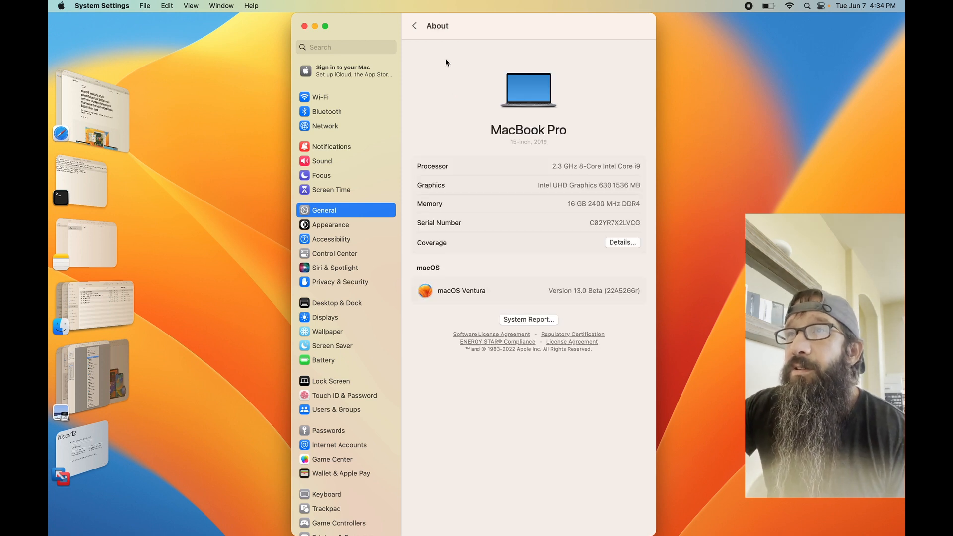
left_click(414, 26)
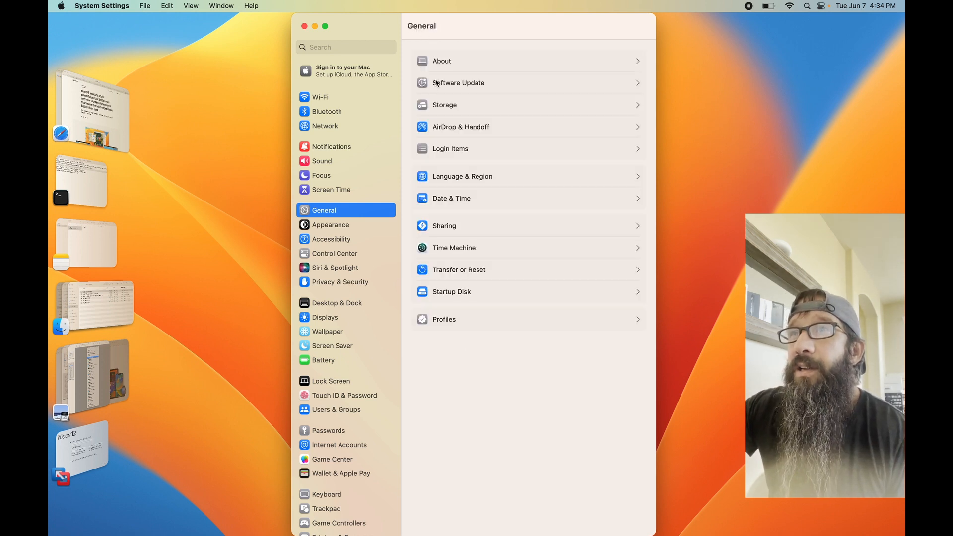
left_click(457, 82)
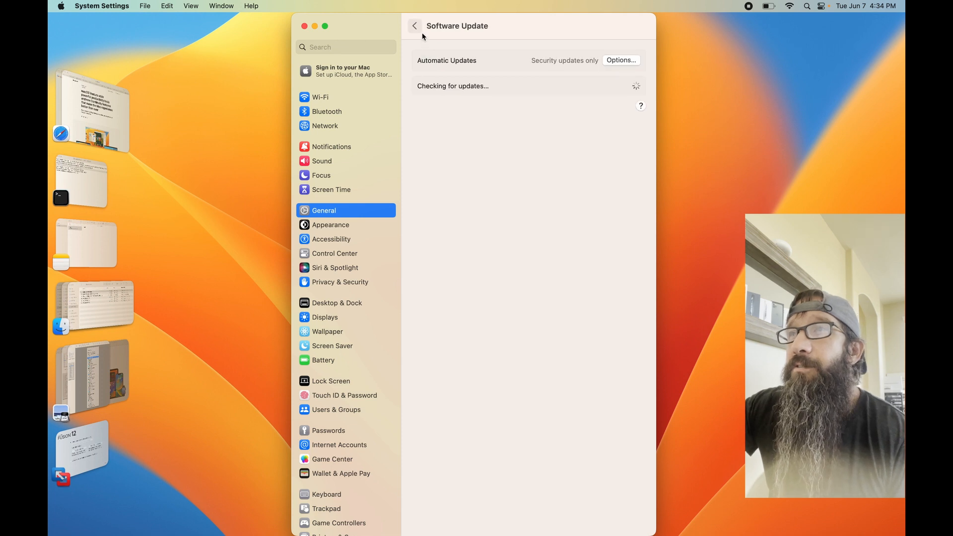
left_click(620, 60)
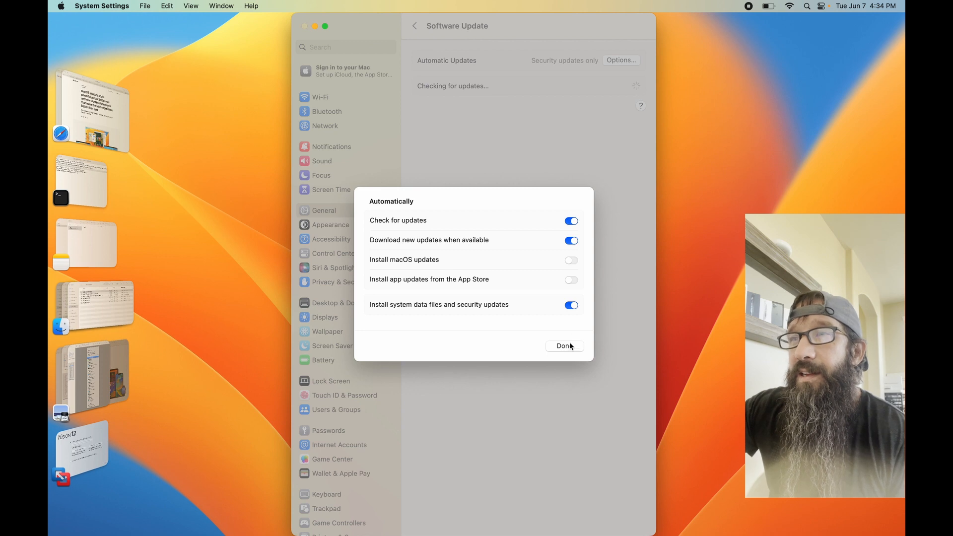
left_click(564, 345)
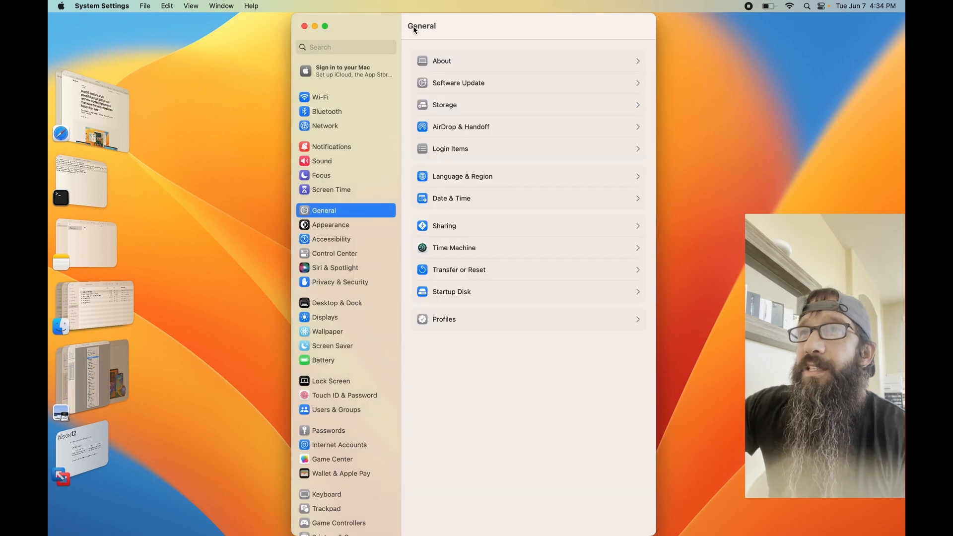
left_click(445, 105)
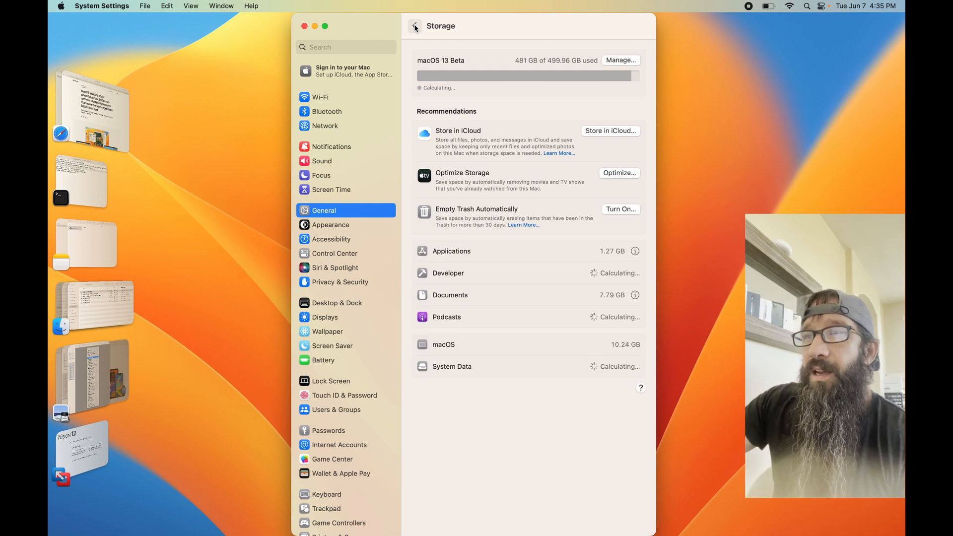
left_click(415, 25)
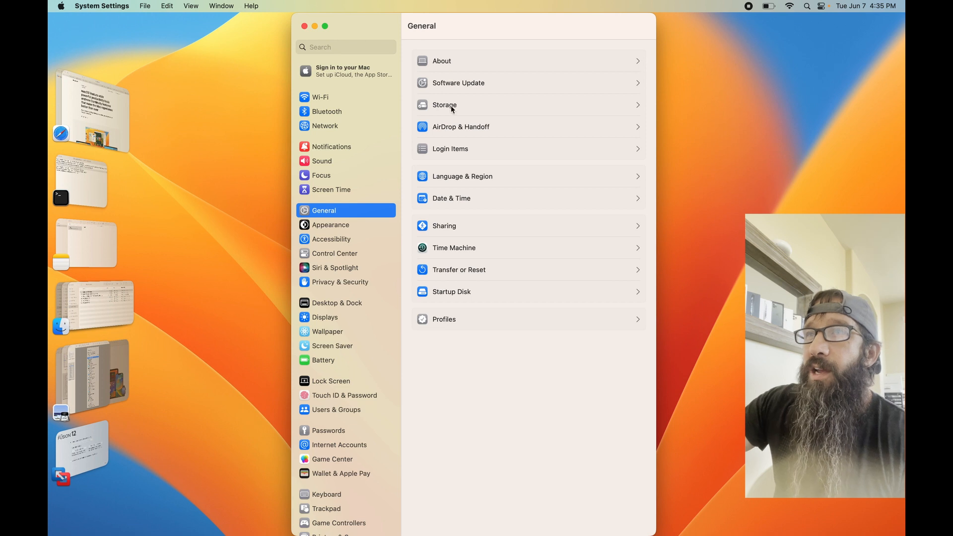
left_click(461, 126)
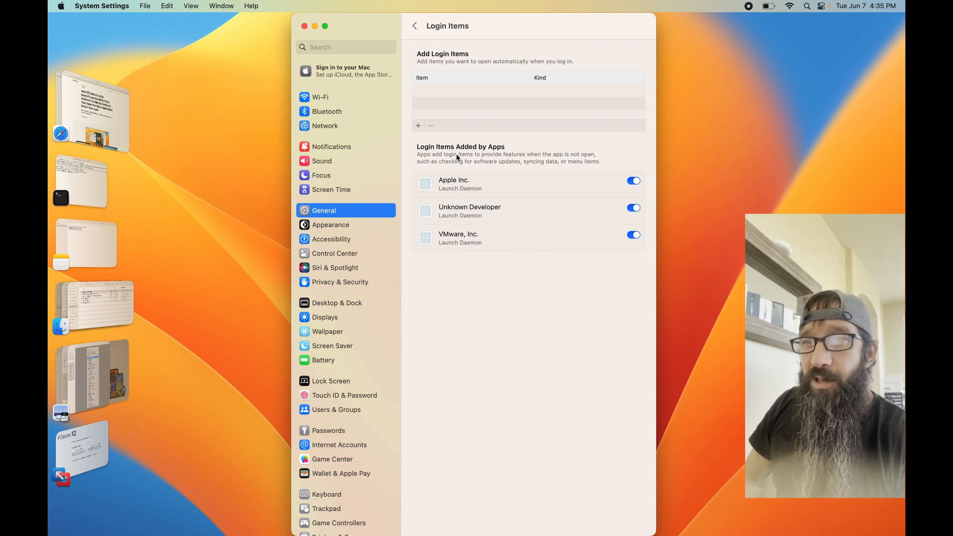
mouse_move(458, 62)
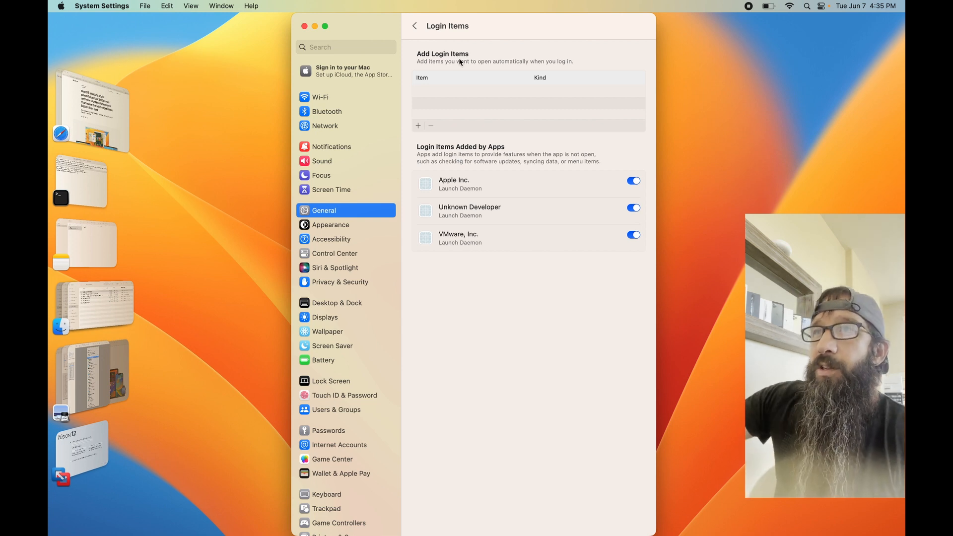
left_click(415, 26)
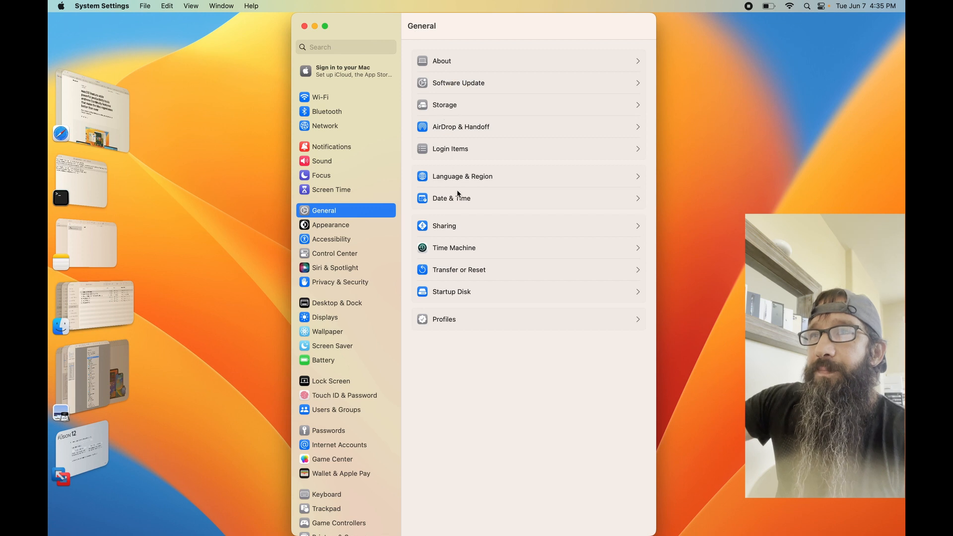
left_click(461, 176)
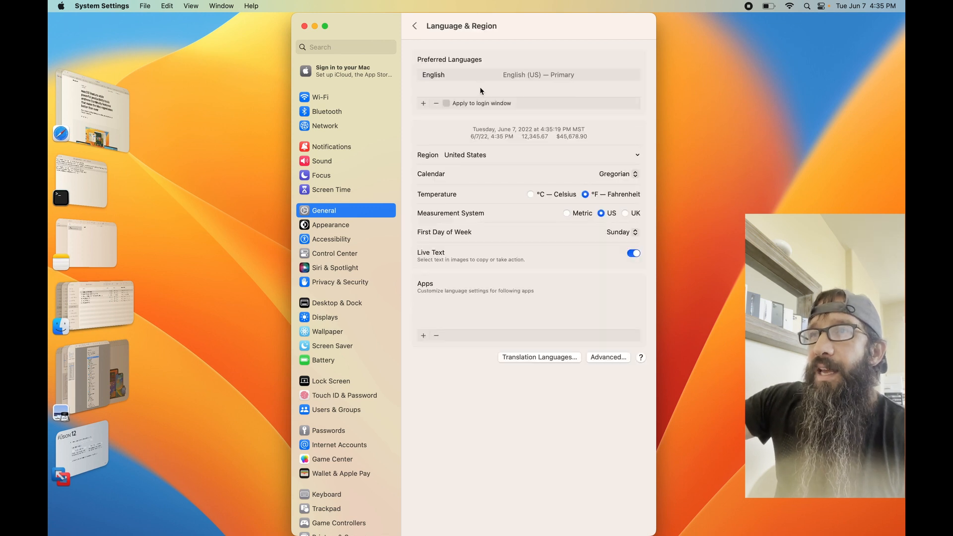
mouse_move(622, 88)
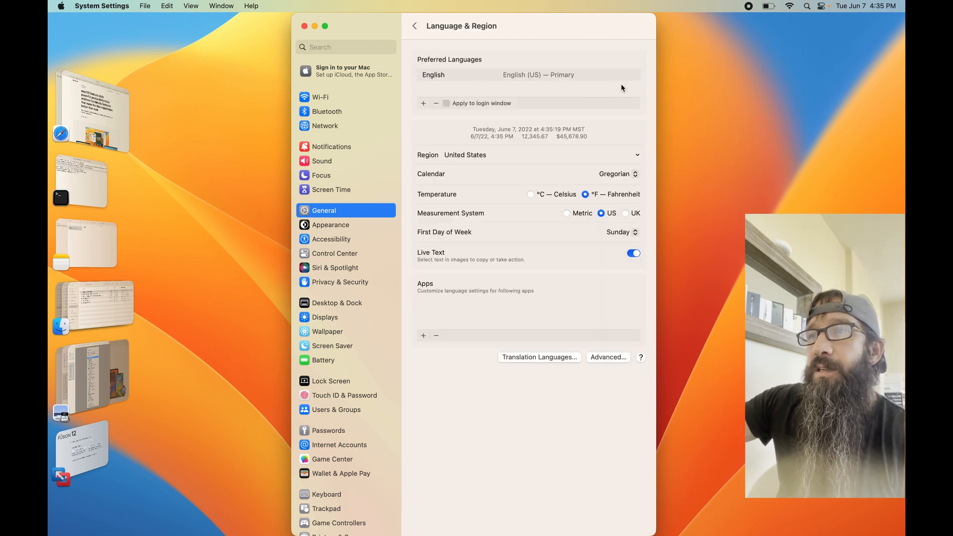
left_click(415, 25)
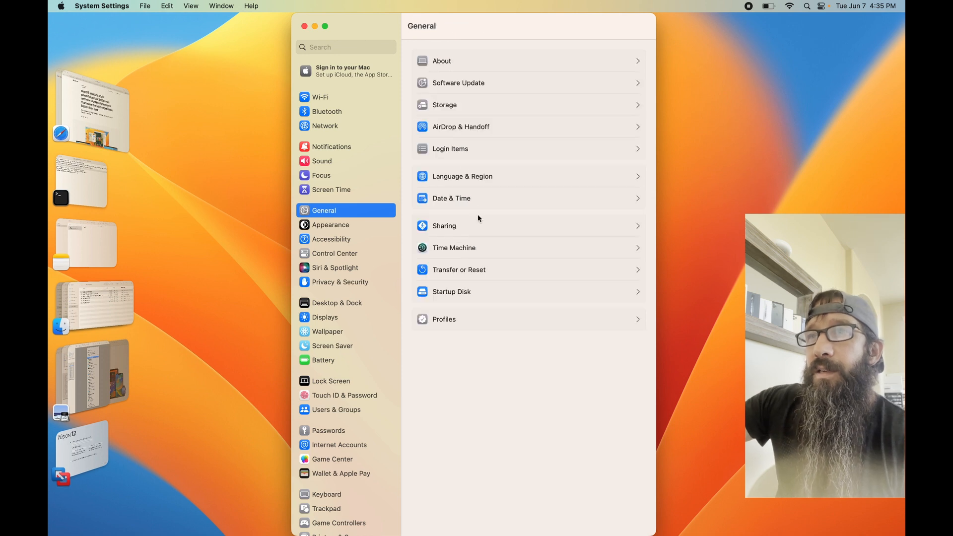
left_click(452, 199)
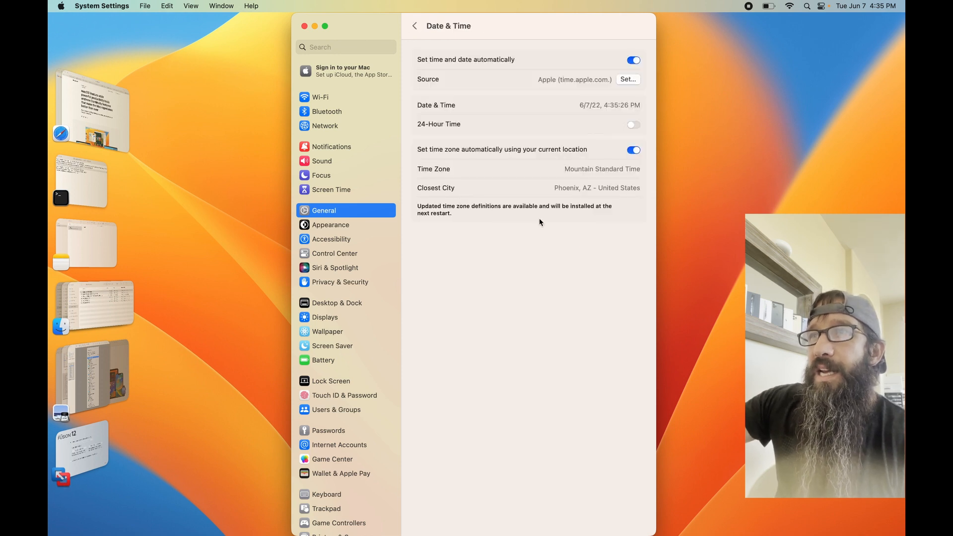
mouse_move(570, 231)
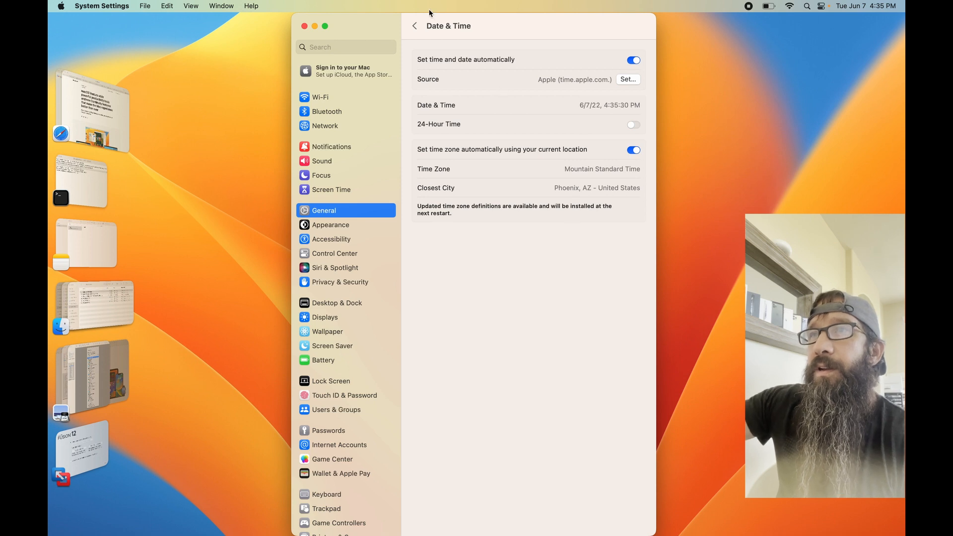
left_click(414, 26)
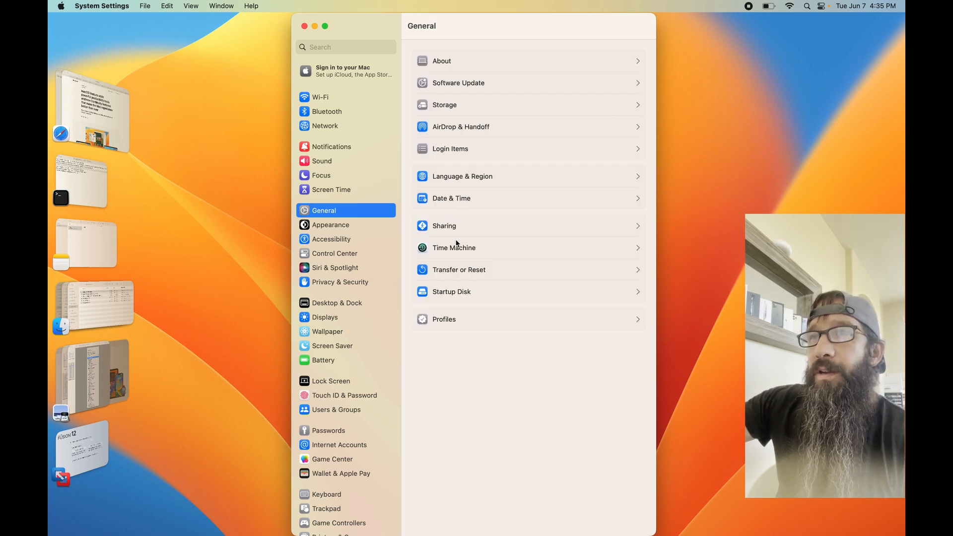
Visit Sharing and Transfer or Reset, returning to the General list each time.
left_click(444, 225)
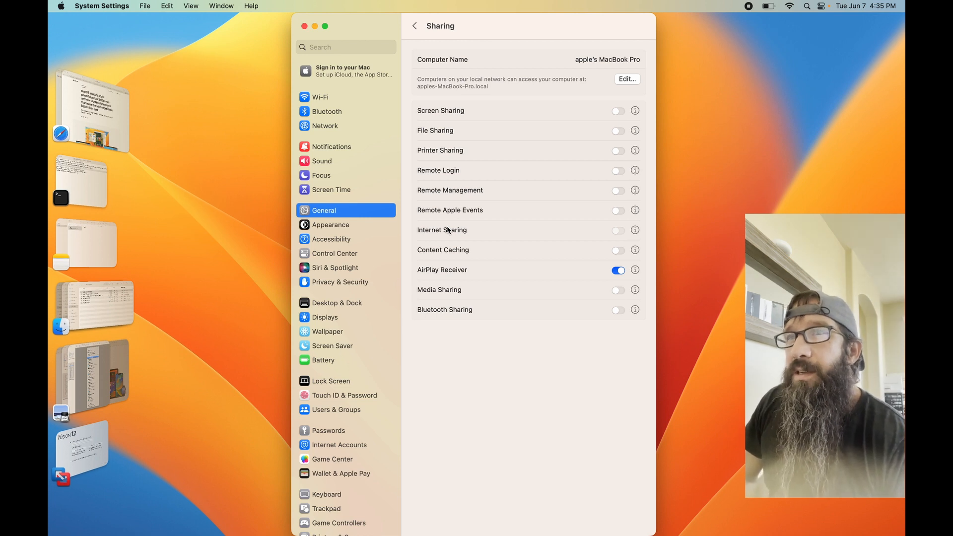
mouse_move(486, 76)
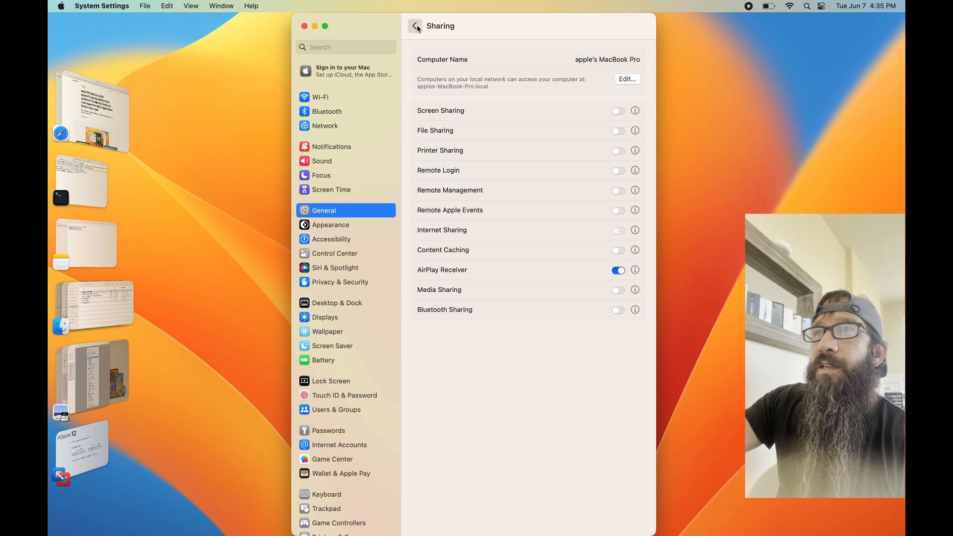
left_click(415, 26)
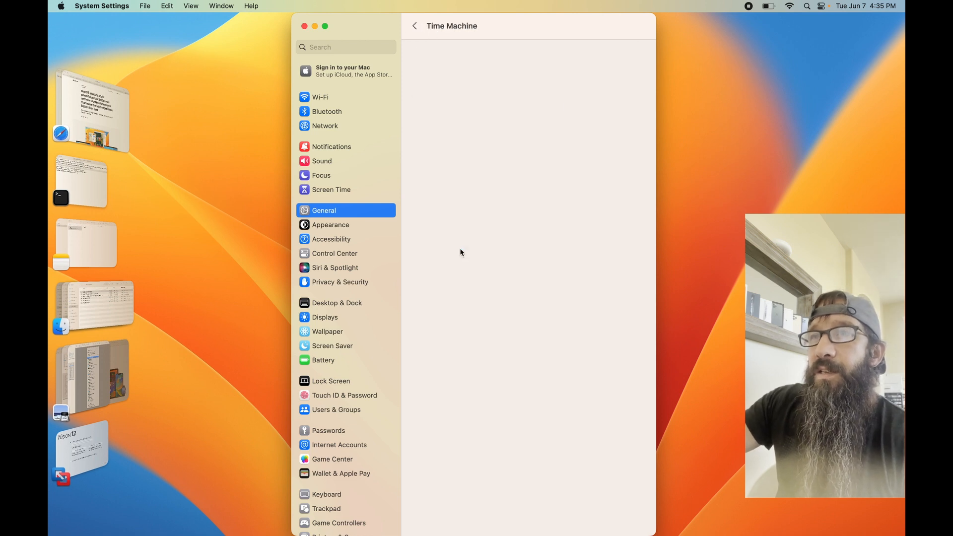
left_click(415, 26)
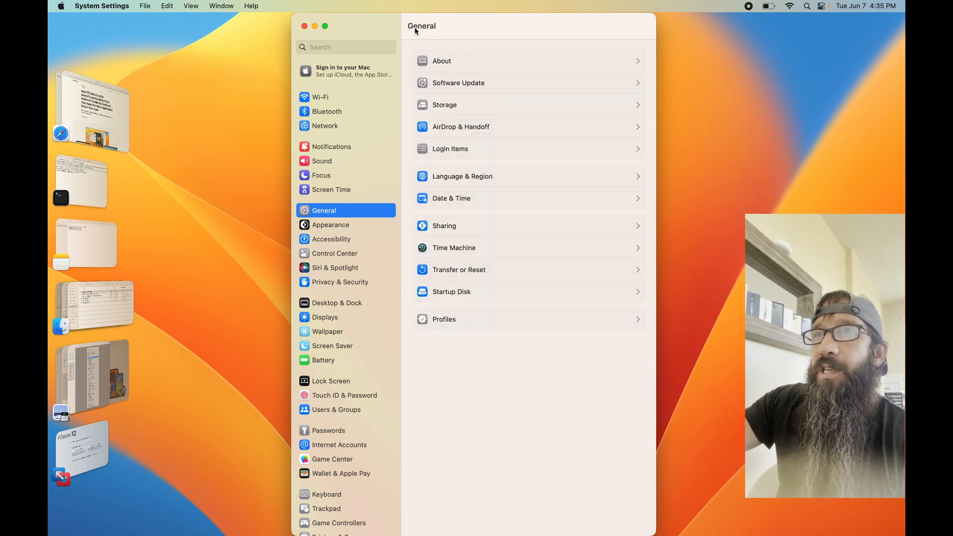
left_click(459, 269)
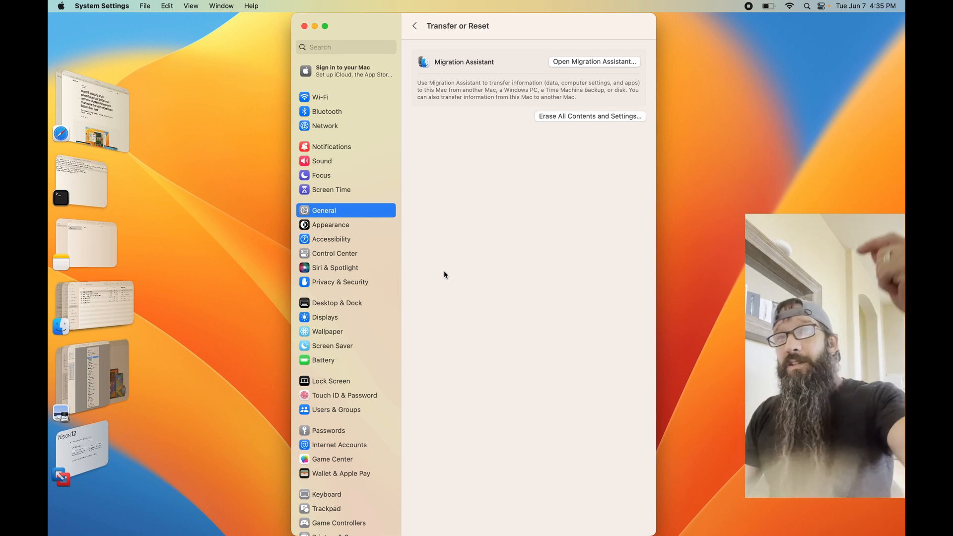
left_click(102, 6)
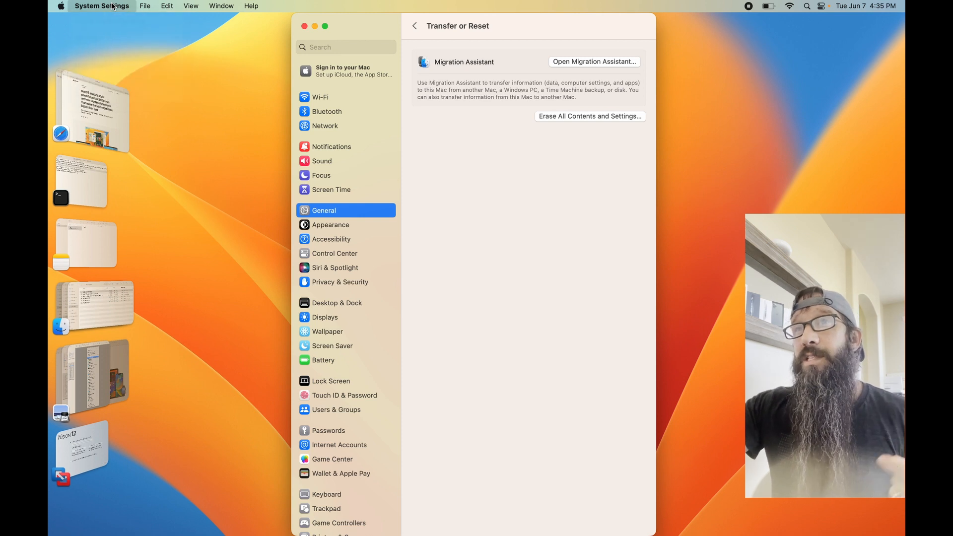
mouse_move(413, 24)
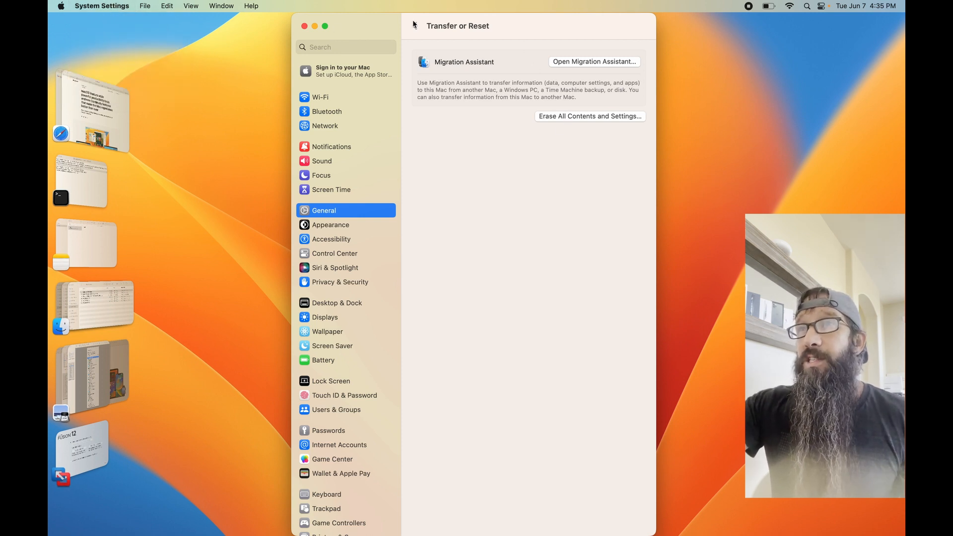
left_click(324, 210)
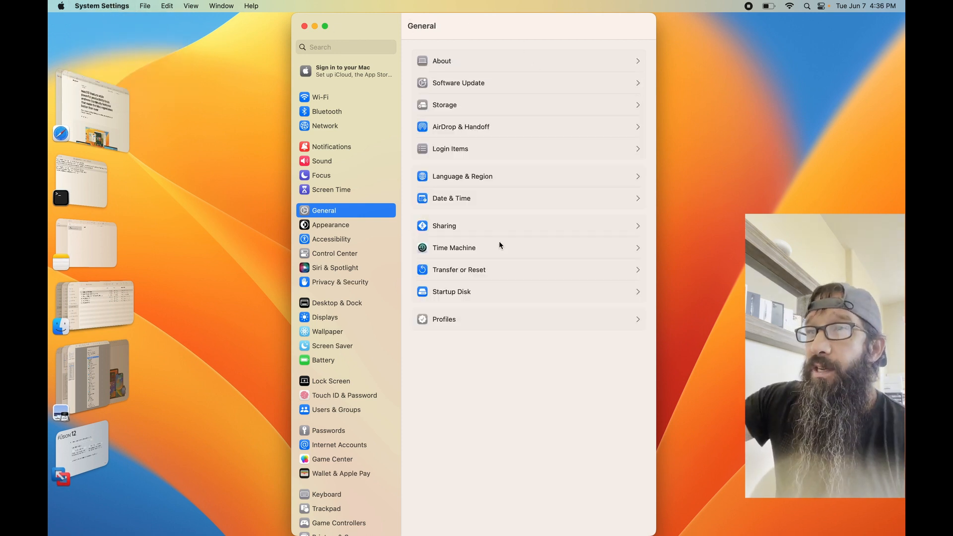
Check the Startup Disk, then view Profiles showing none installed.
left_click(450, 291)
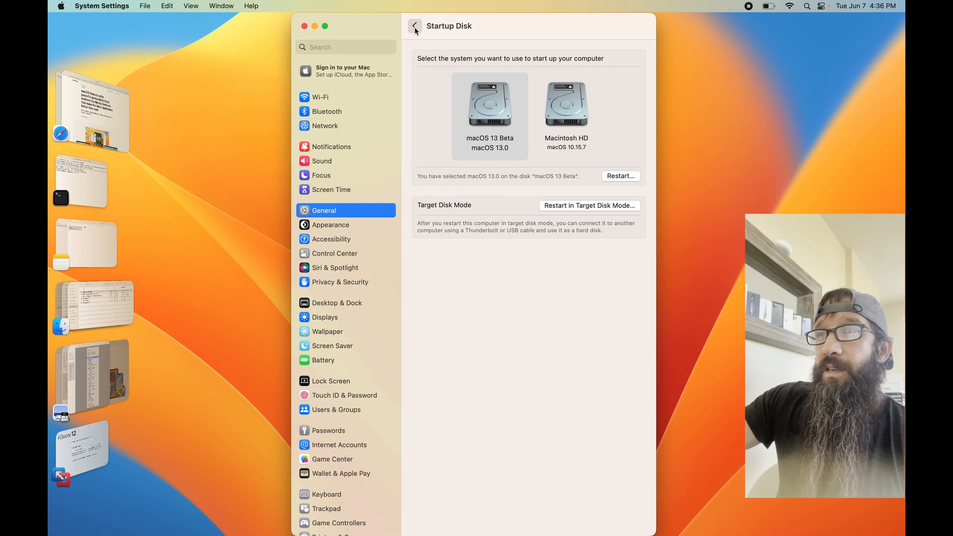
left_click(414, 26)
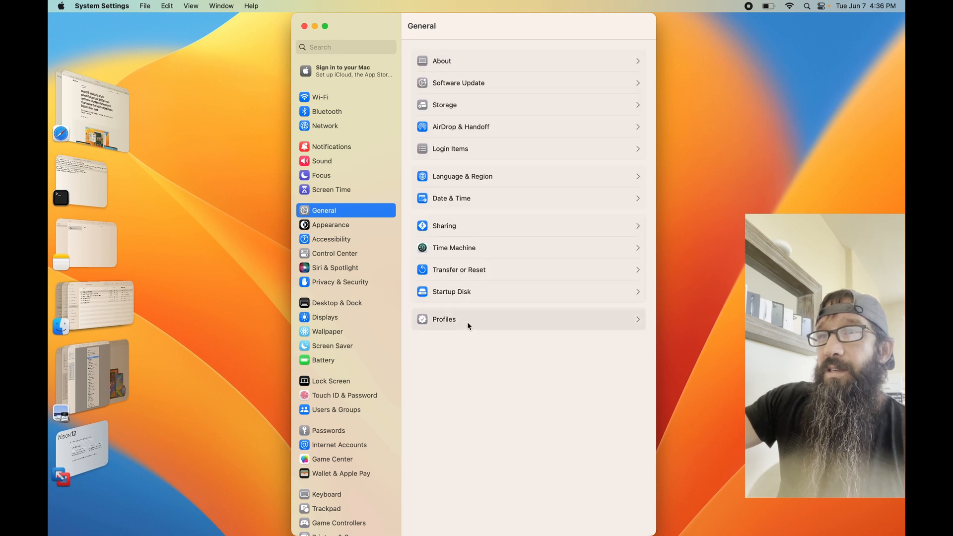
left_click(444, 318)
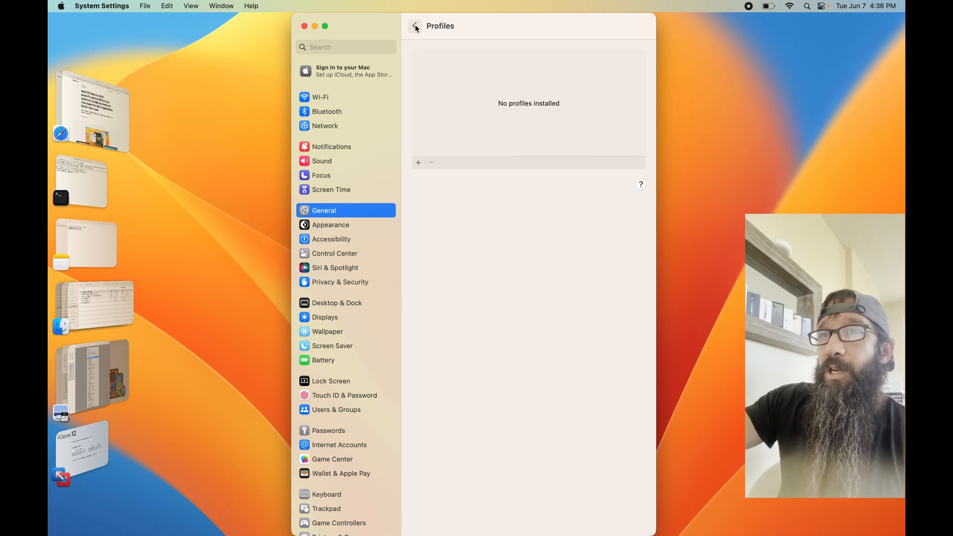
Browse the Appearance and Accessibility pages.
left_click(331, 225)
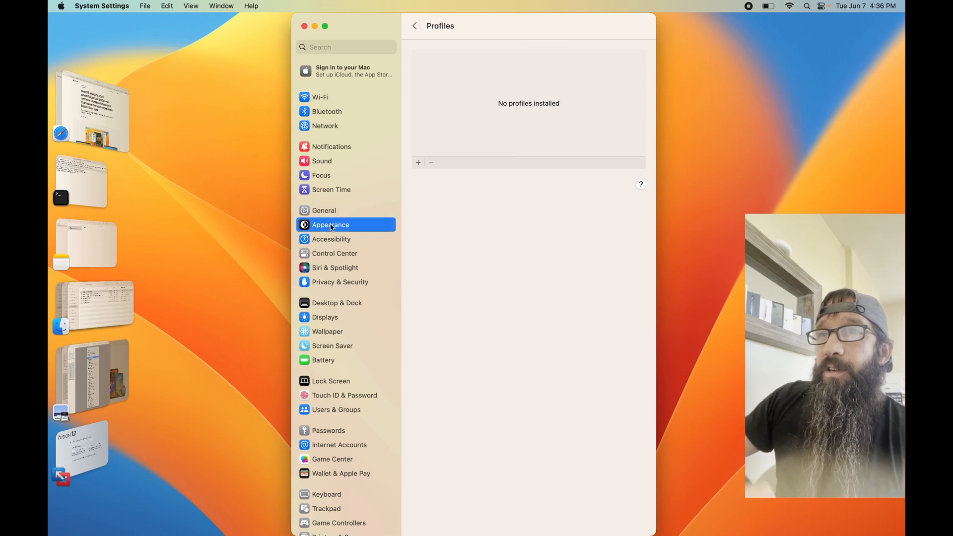
left_click(331, 225)
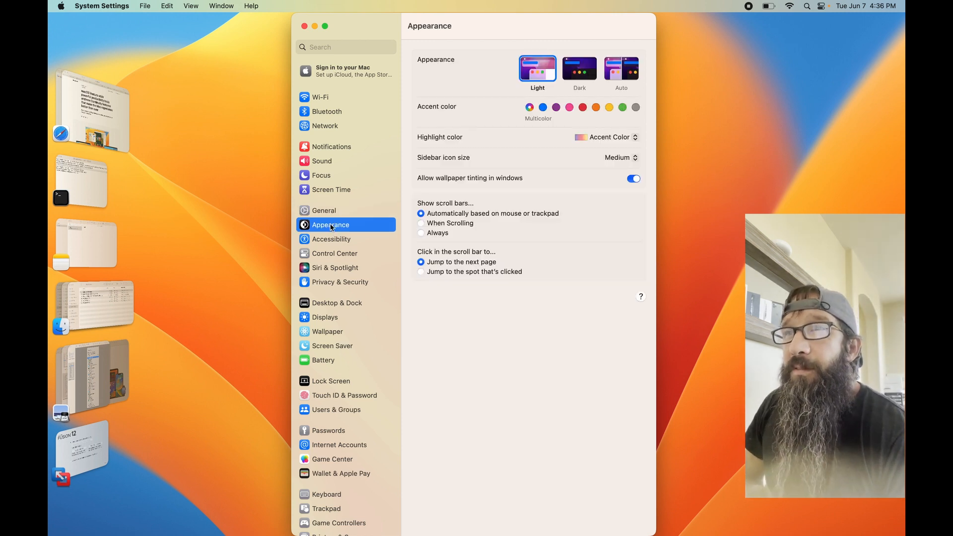
mouse_move(342, 239)
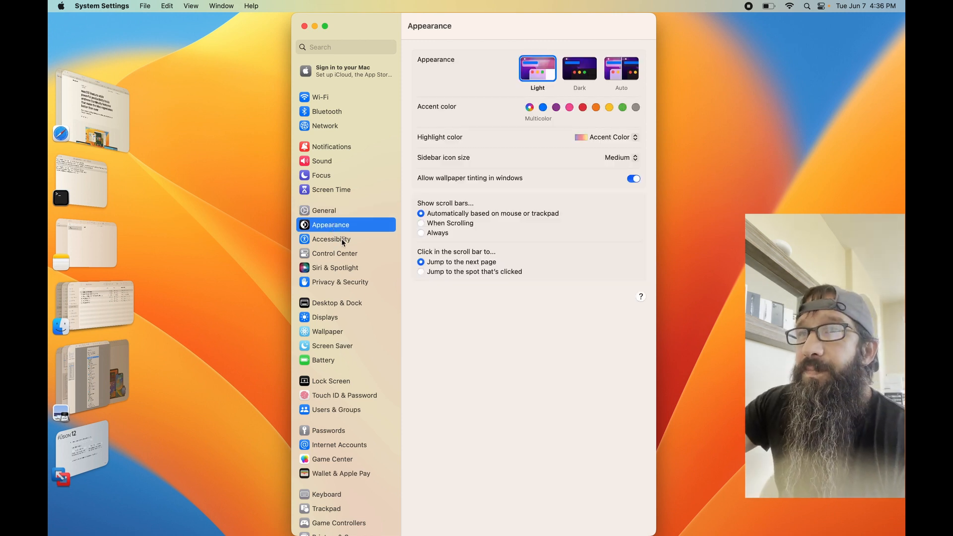
left_click(331, 239)
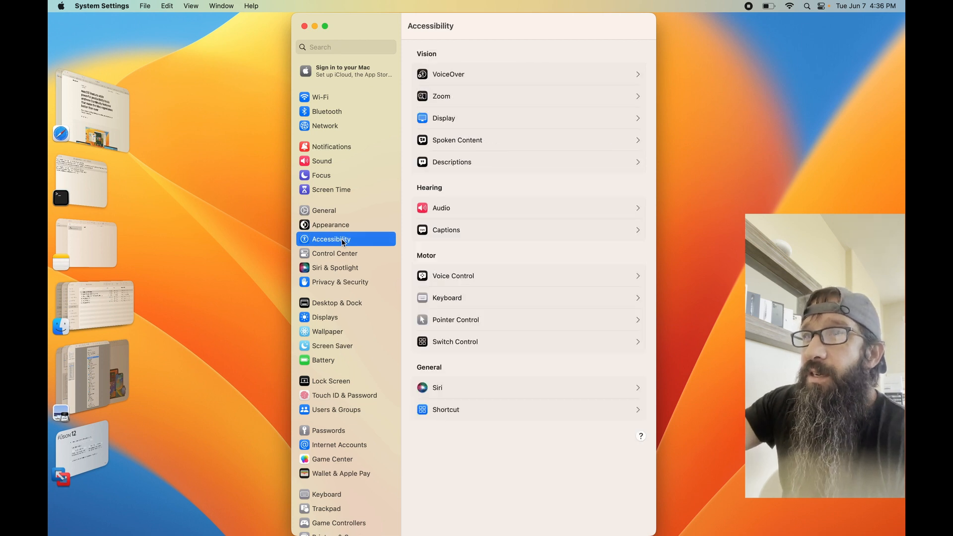
mouse_move(331, 266)
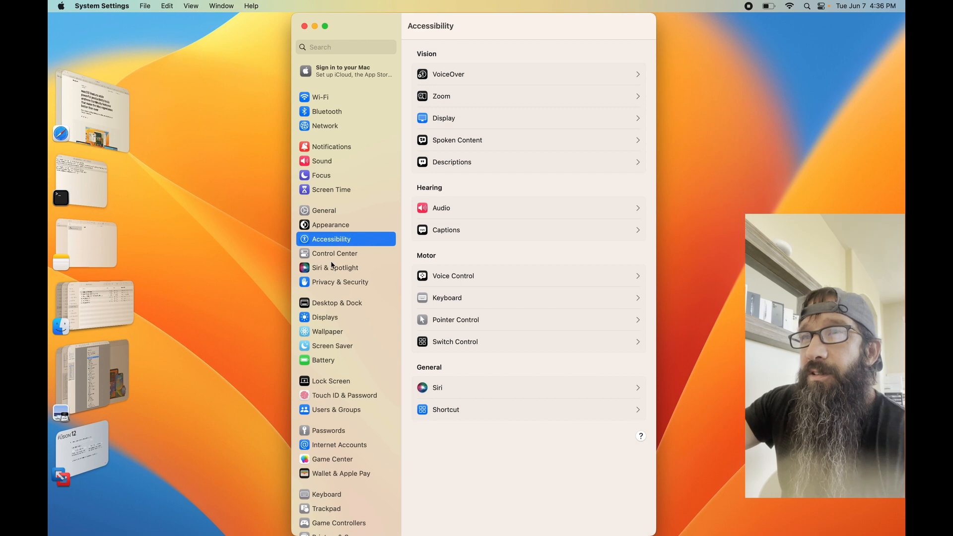
View Control Center modules scrolled down to the Menu Bar Only choices.
left_click(335, 253)
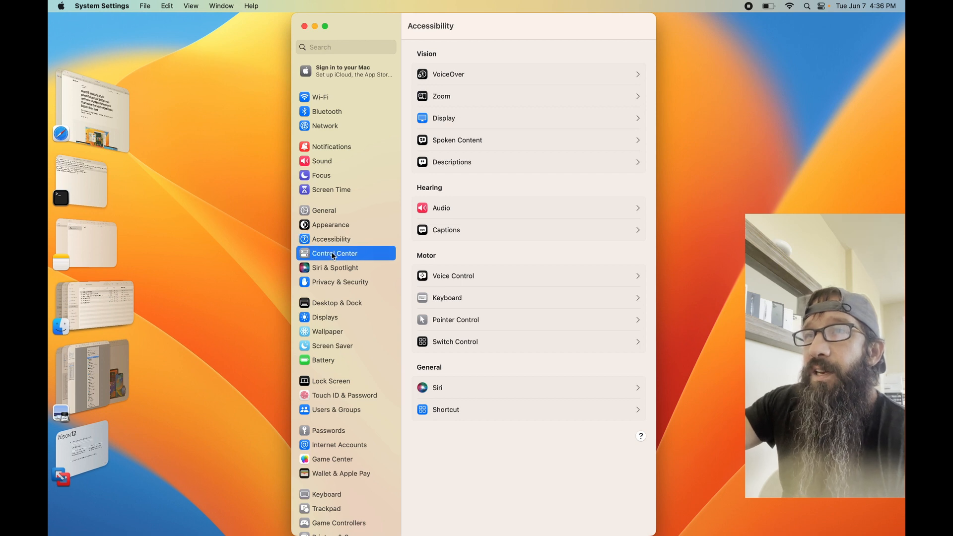
left_click(333, 253)
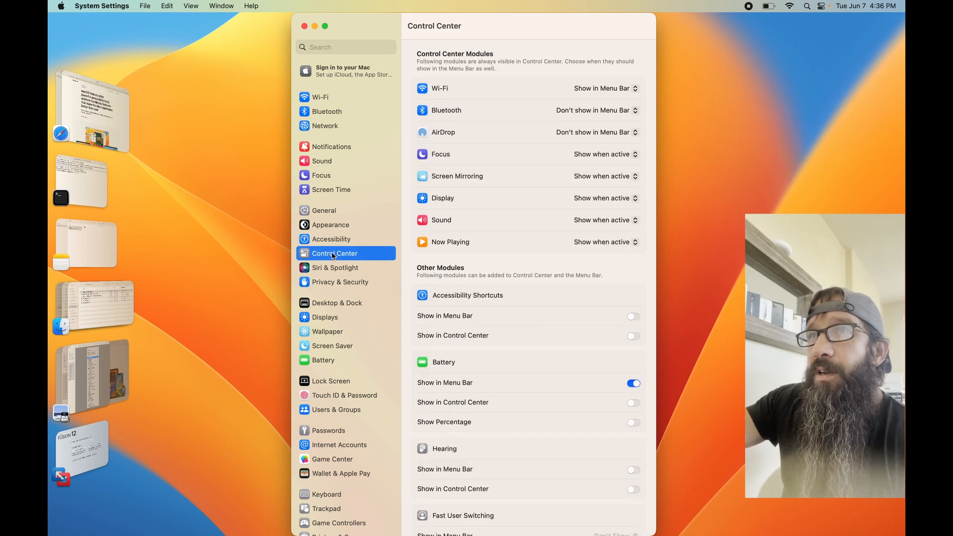
mouse_move(627, 267)
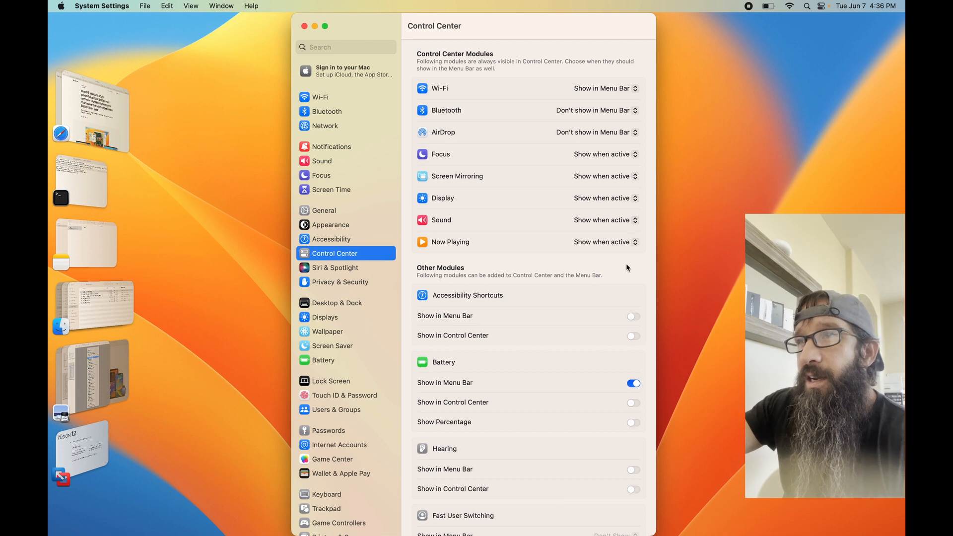
scroll("down", 3)
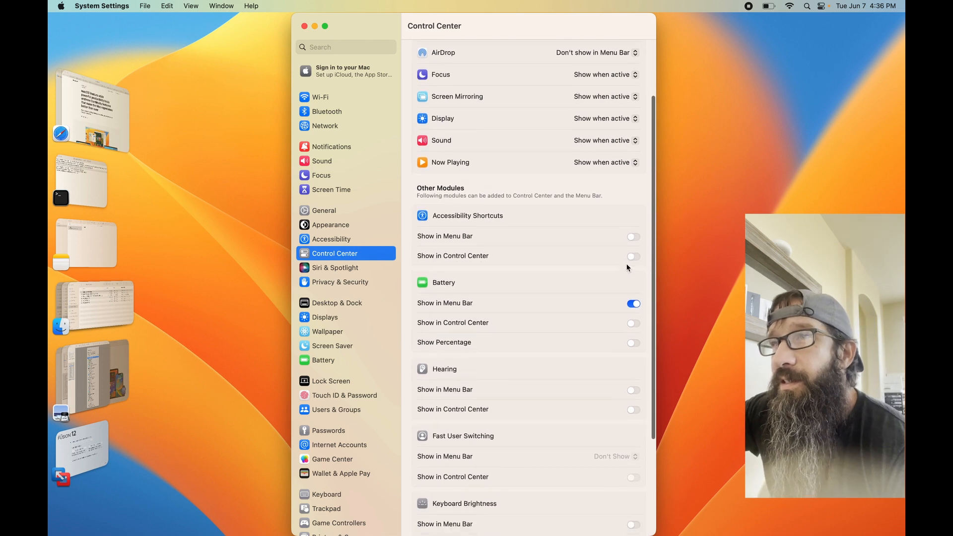
scroll("down", 3)
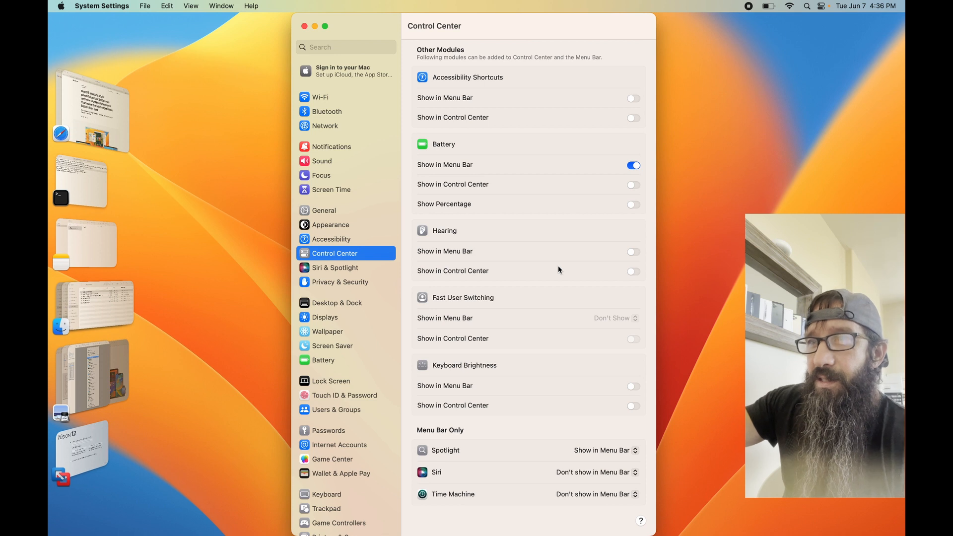
Review the Siri & Spotlight search settings.
left_click(335, 267)
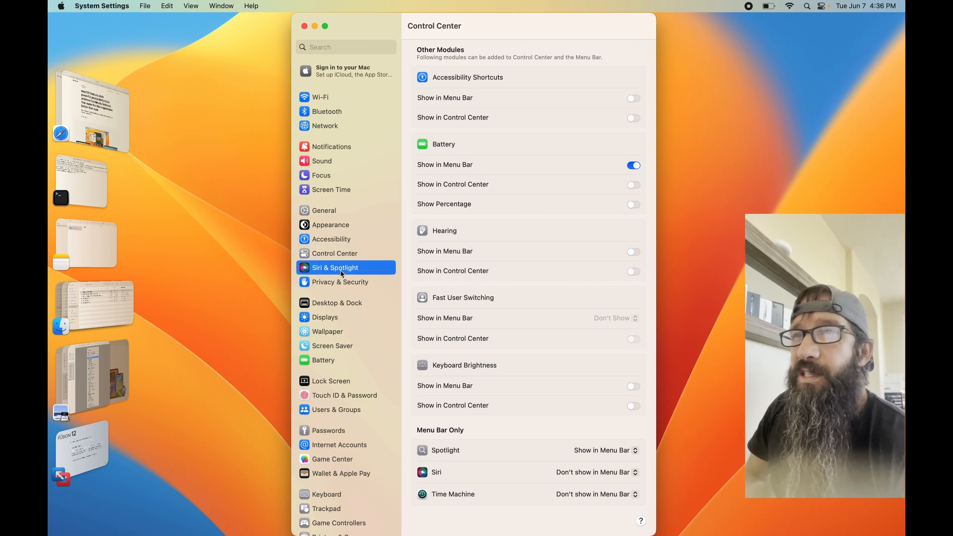
left_click(334, 267)
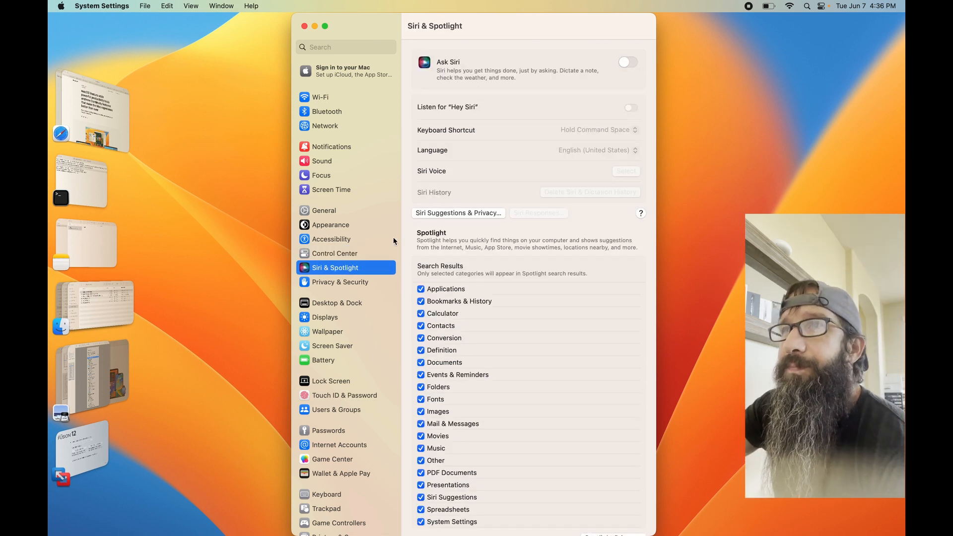
scroll("down", 3)
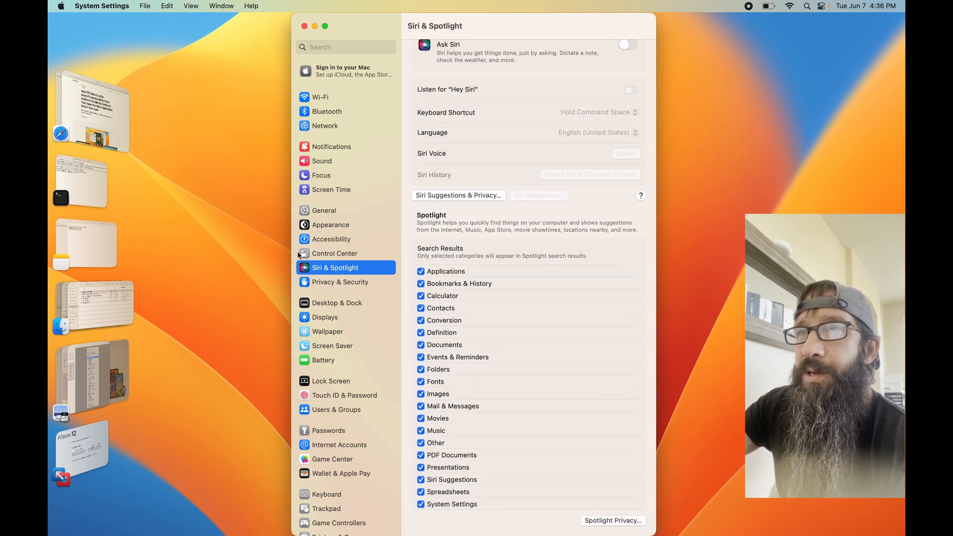
mouse_move(331, 274)
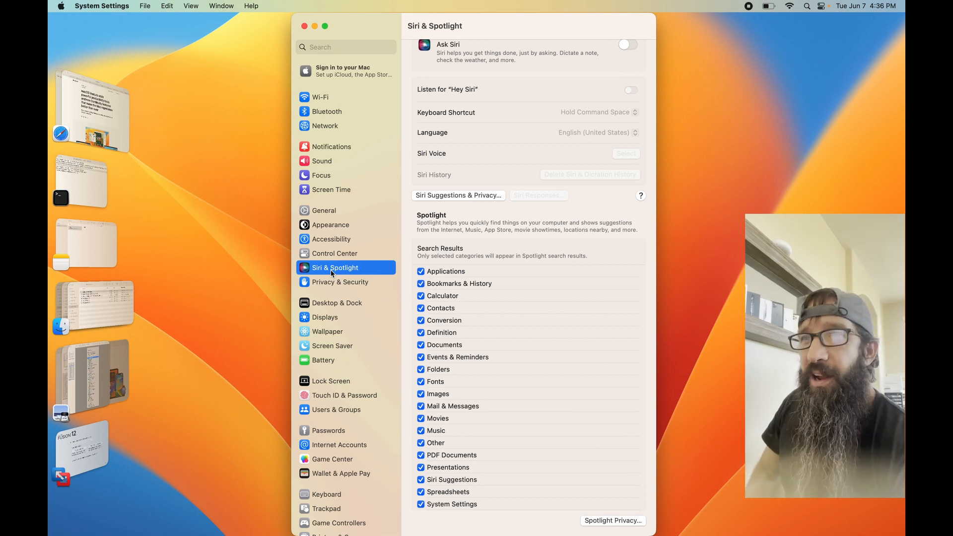
mouse_move(335, 285)
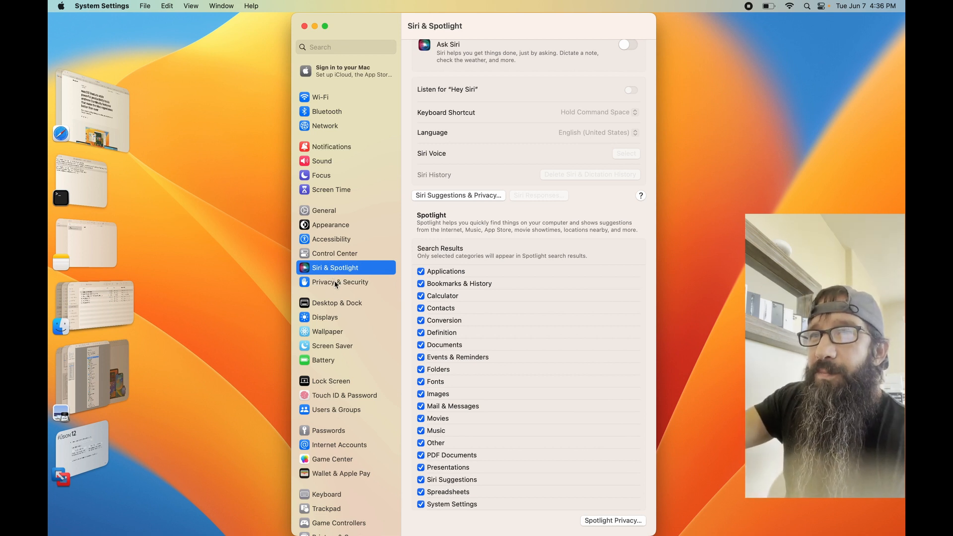
Go to Privacy & Security and bring up its Advanced security options.
left_click(339, 281)
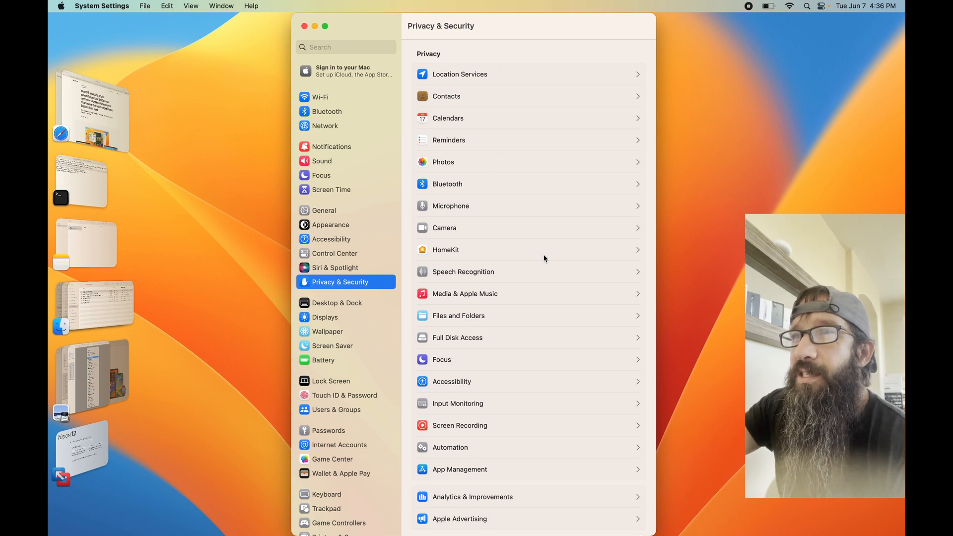
scroll("down", 3)
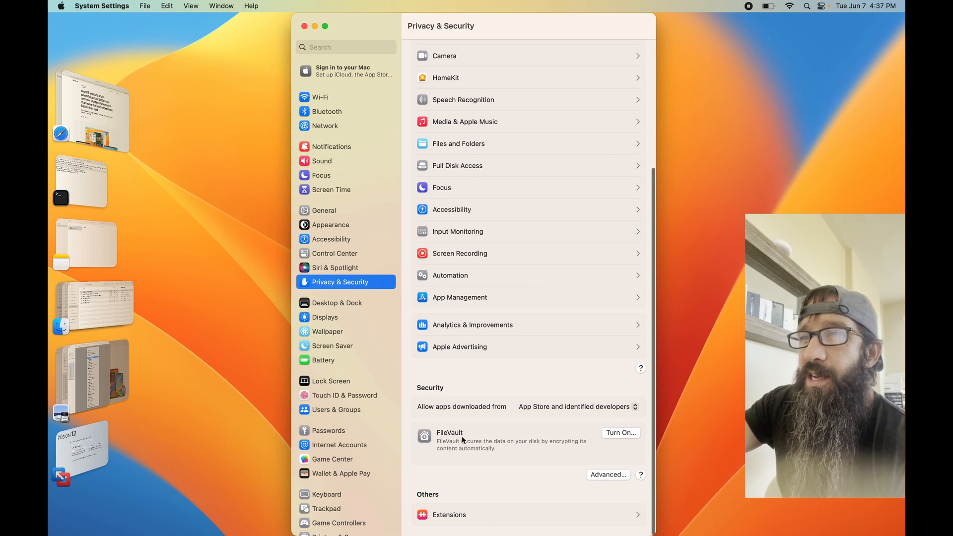
mouse_move(627, 475)
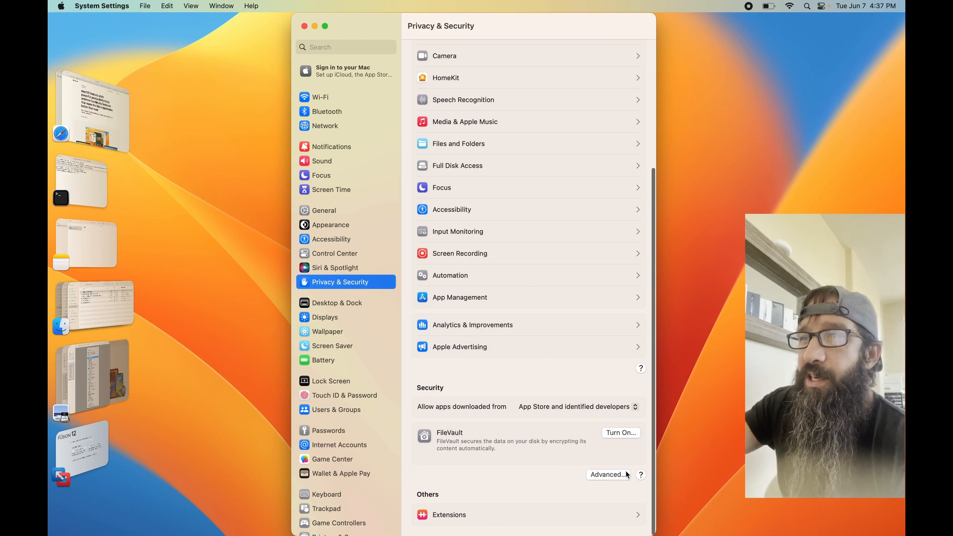
left_click(608, 474)
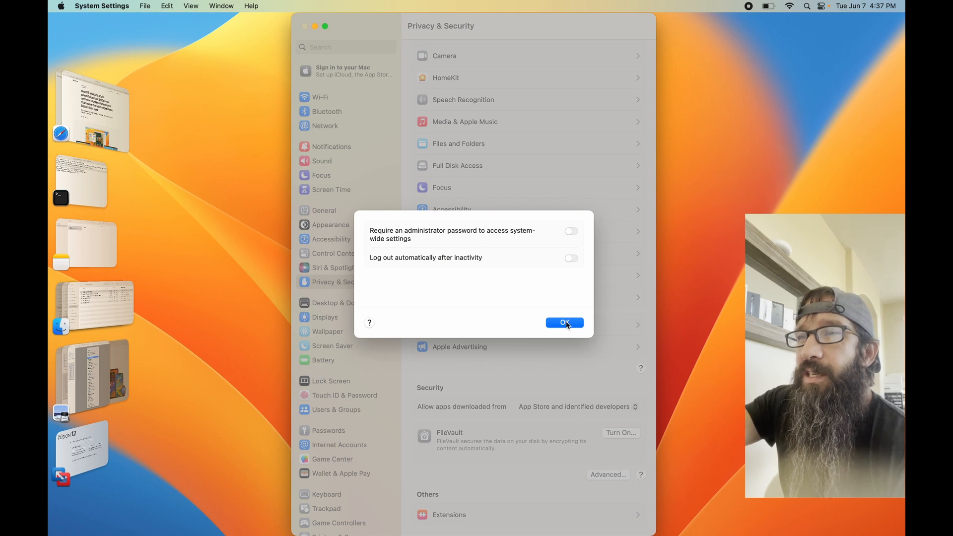
Dismiss the Advanced security dialog with OK and show Desktop & Dock scrolled down to Mission Control.
left_click(564, 323)
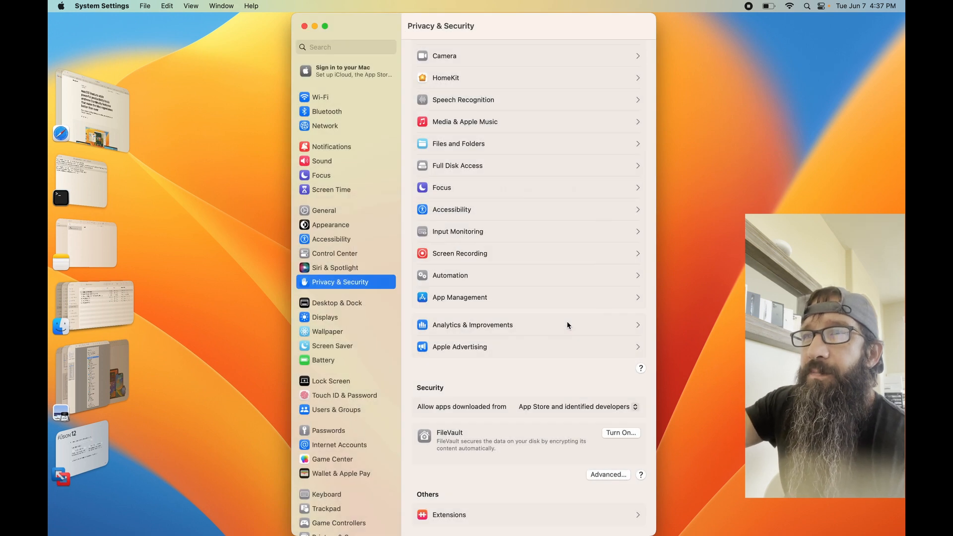
left_click(336, 303)
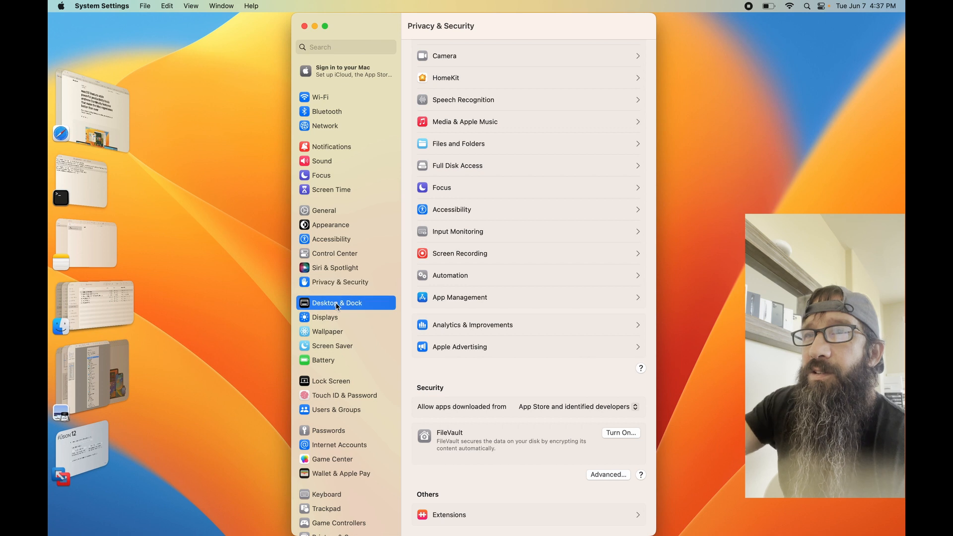
left_click(337, 303)
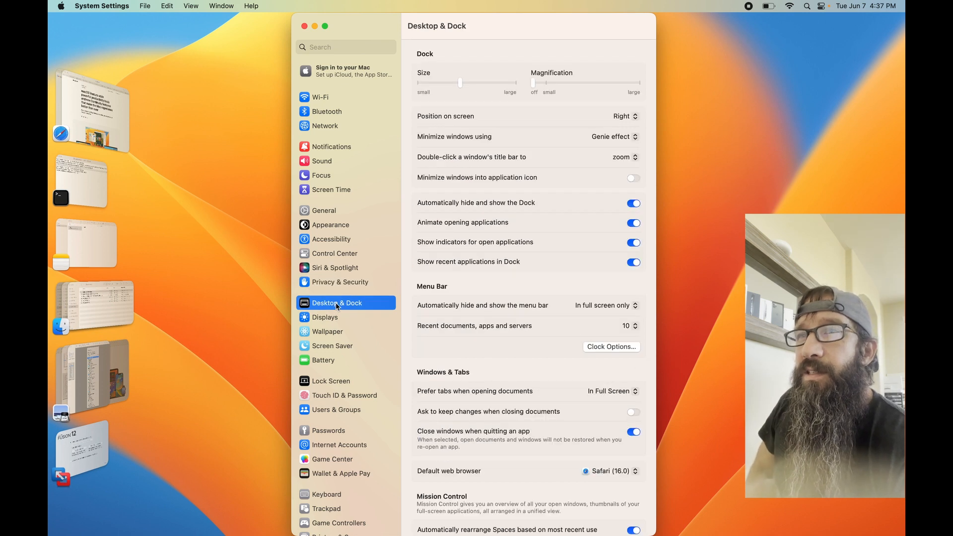
mouse_move(474, 289)
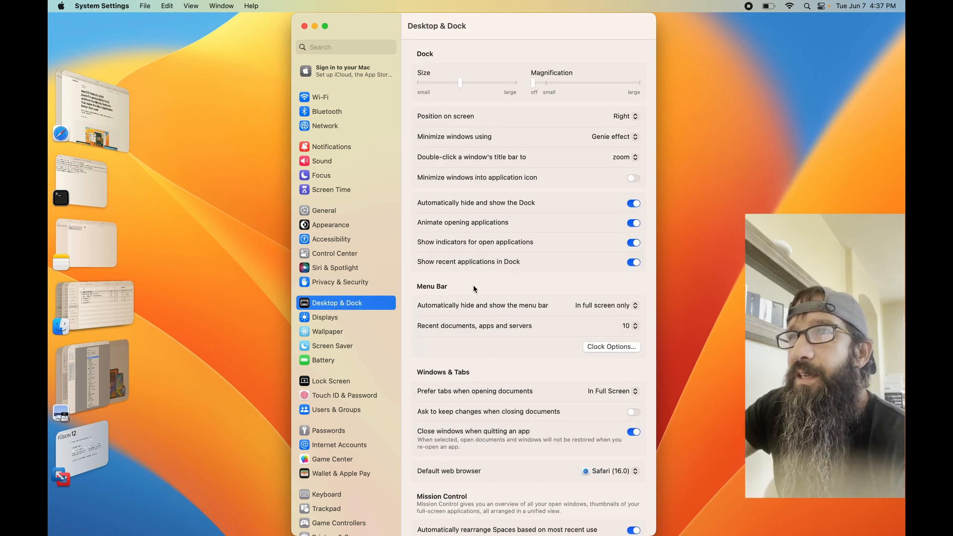
scroll("down", 3)
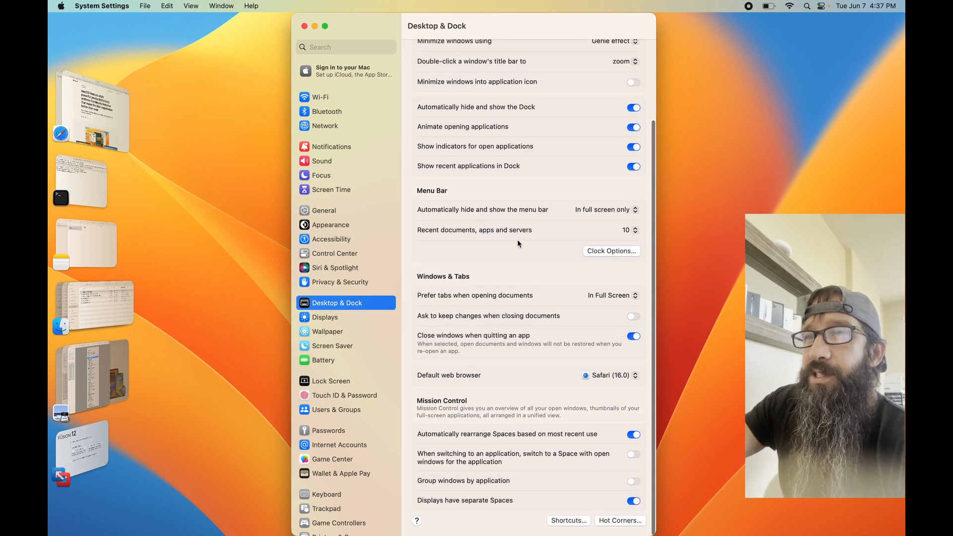
View the built-in Displays settings, then show Wallpaper's dynamic, light-and-dark, picture and color choices.
left_click(323, 317)
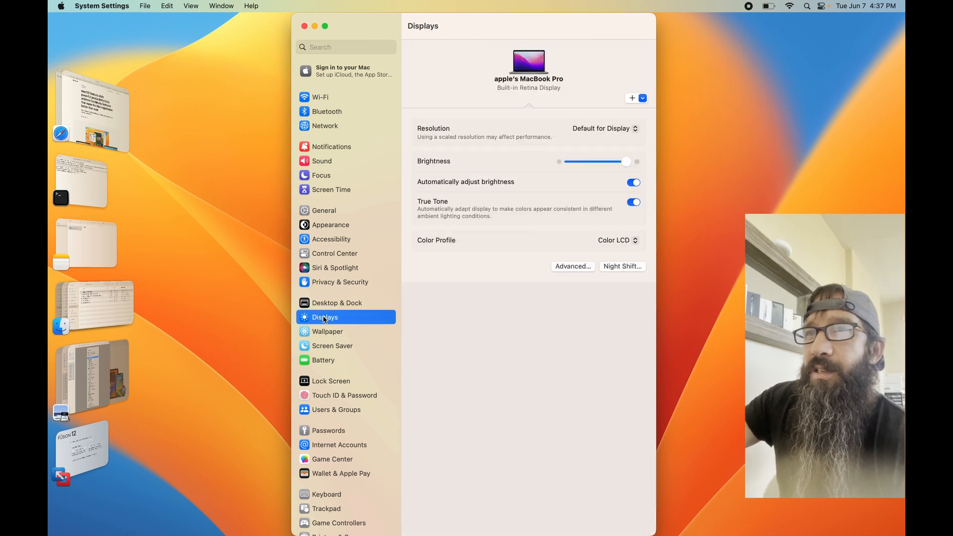
mouse_move(517, 201)
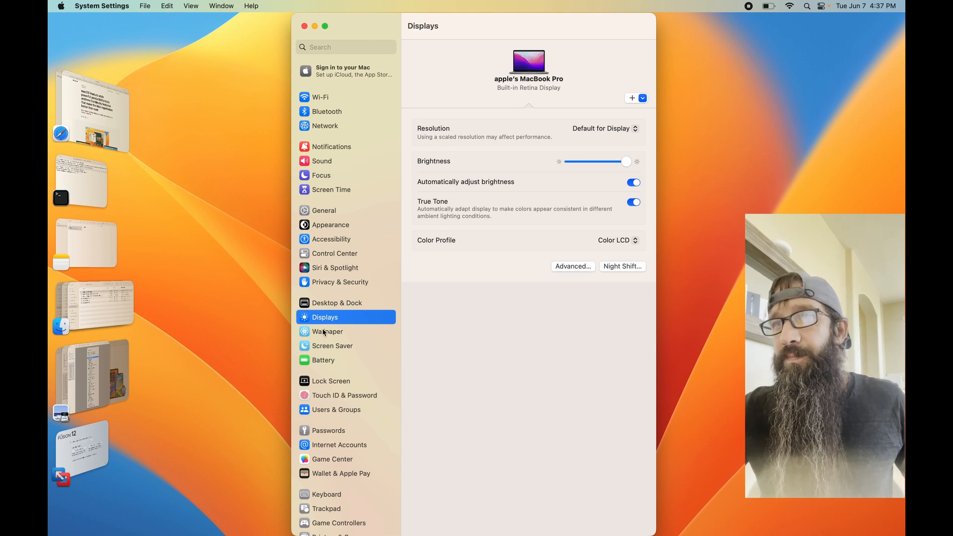
left_click(327, 332)
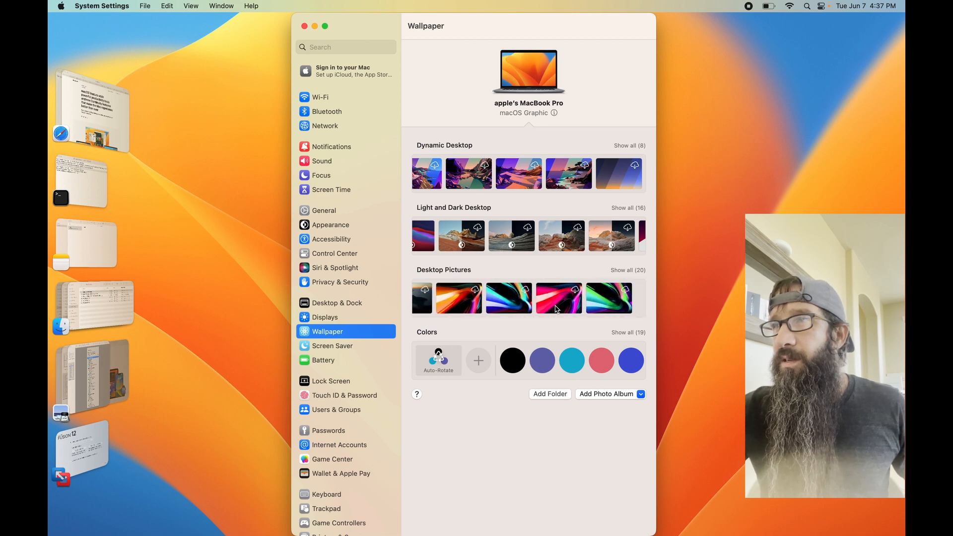
scroll("right", 3)
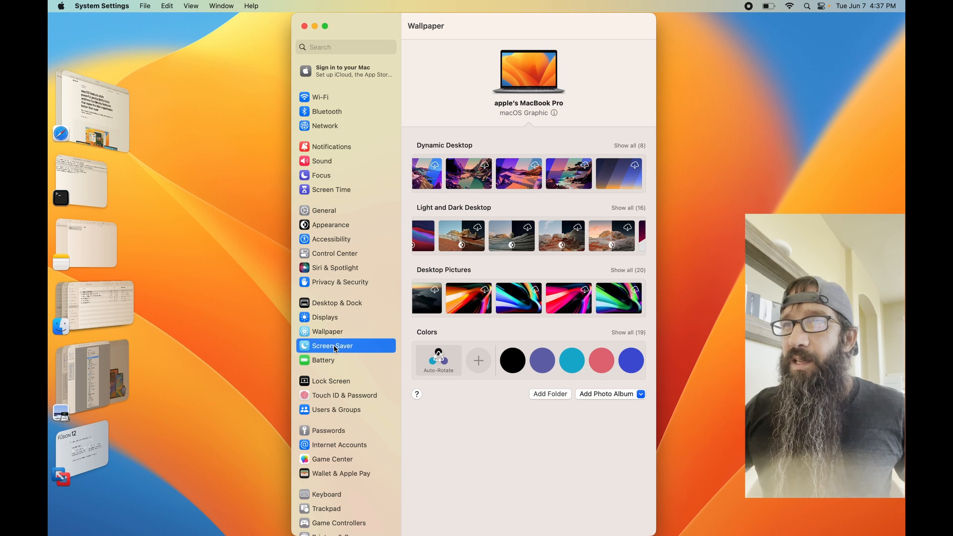
Check the Message screen saver's Options… prompt in Screen Saver, then show Battery's usage charts.
left_click(333, 346)
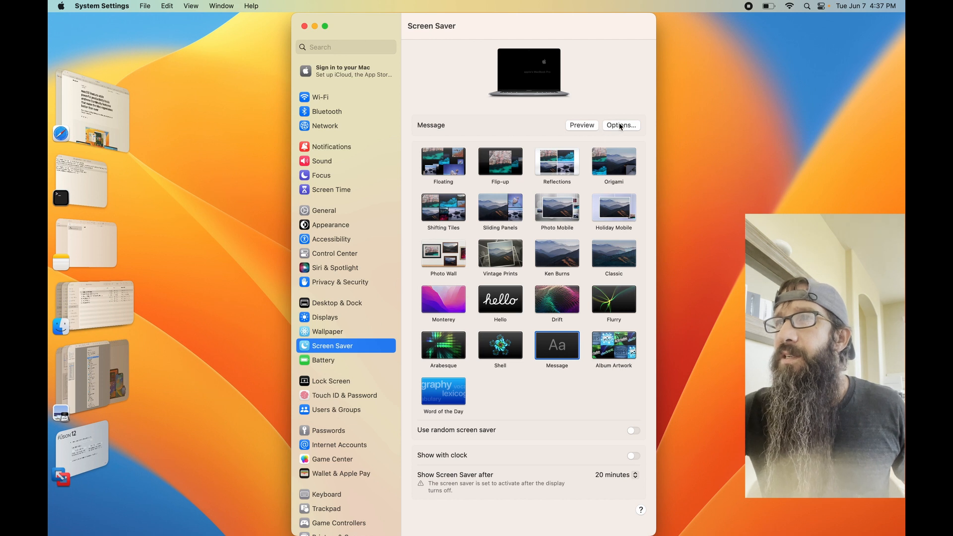
left_click(619, 126)
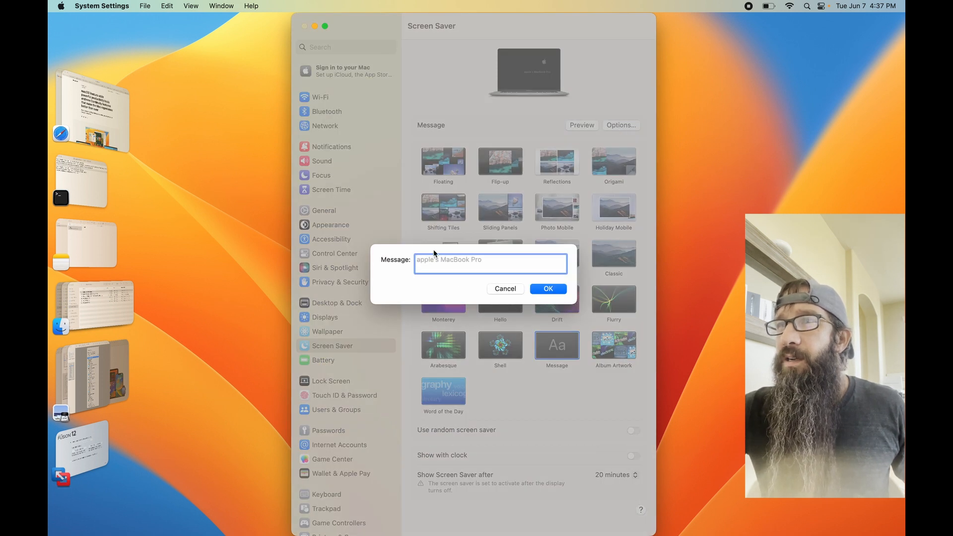
mouse_move(508, 294)
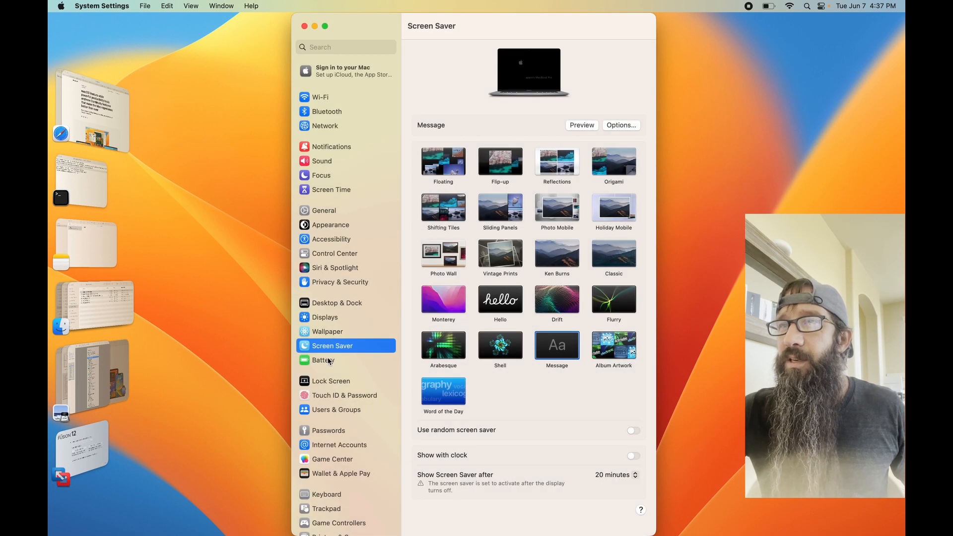
left_click(323, 359)
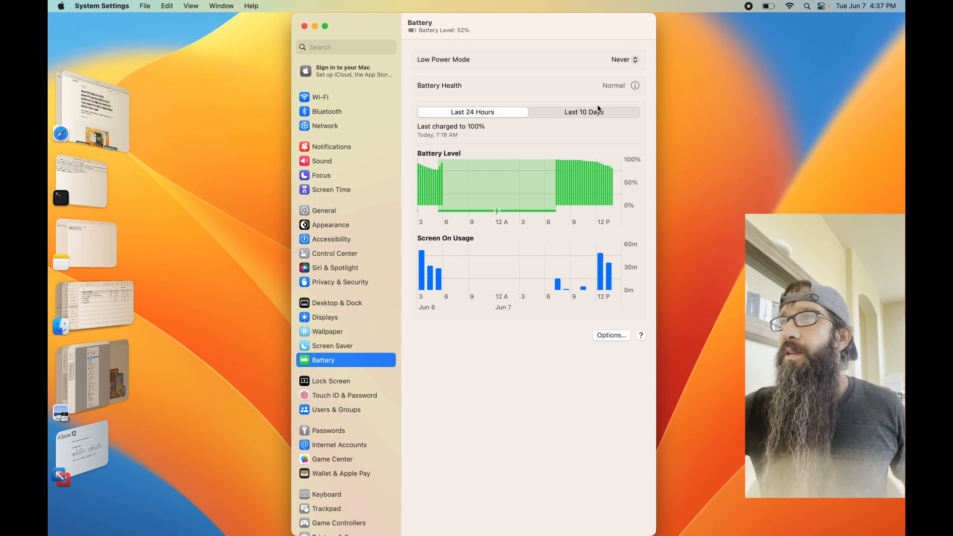
Compare battery history for Last 10 Days and Last 24 Hours, then show the Lock Screen settings.
left_click(583, 112)
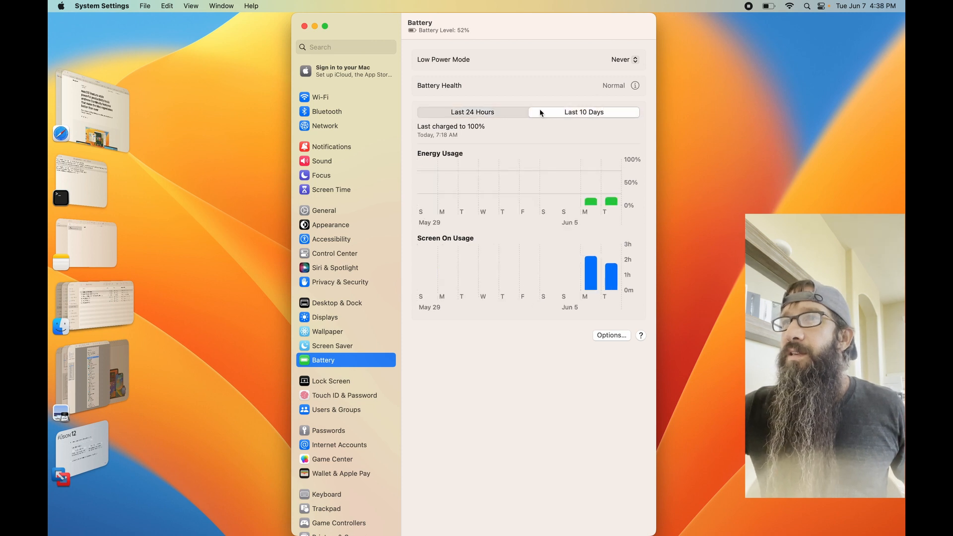
left_click(472, 112)
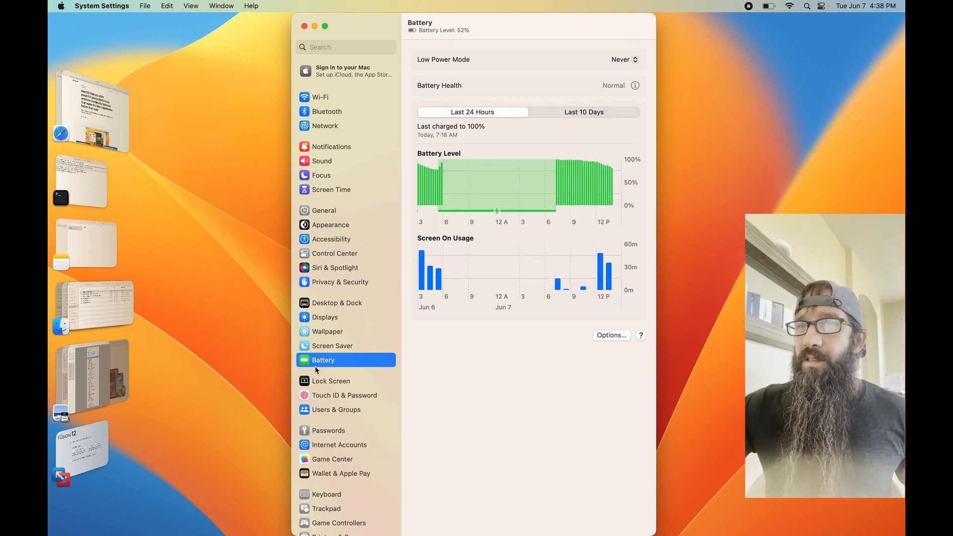
left_click(331, 381)
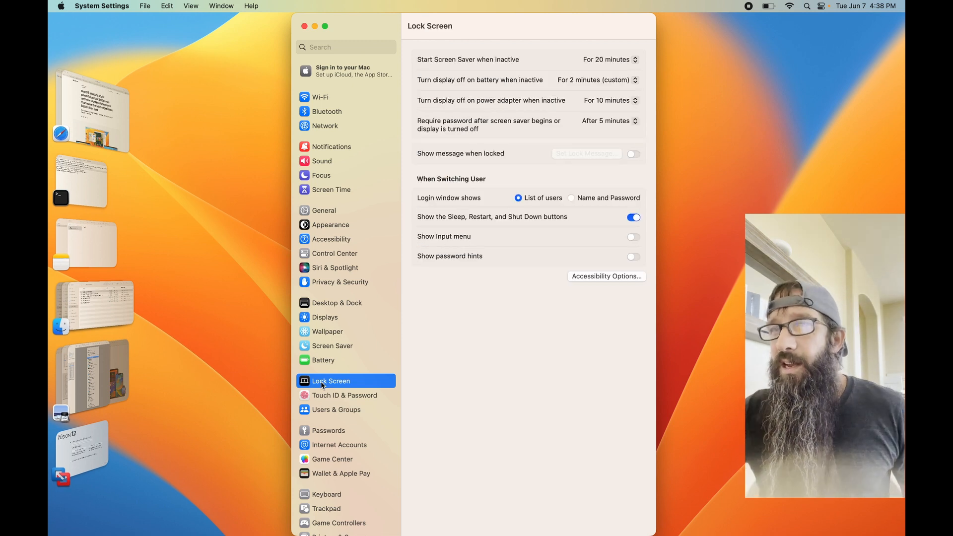
mouse_move(352, 396)
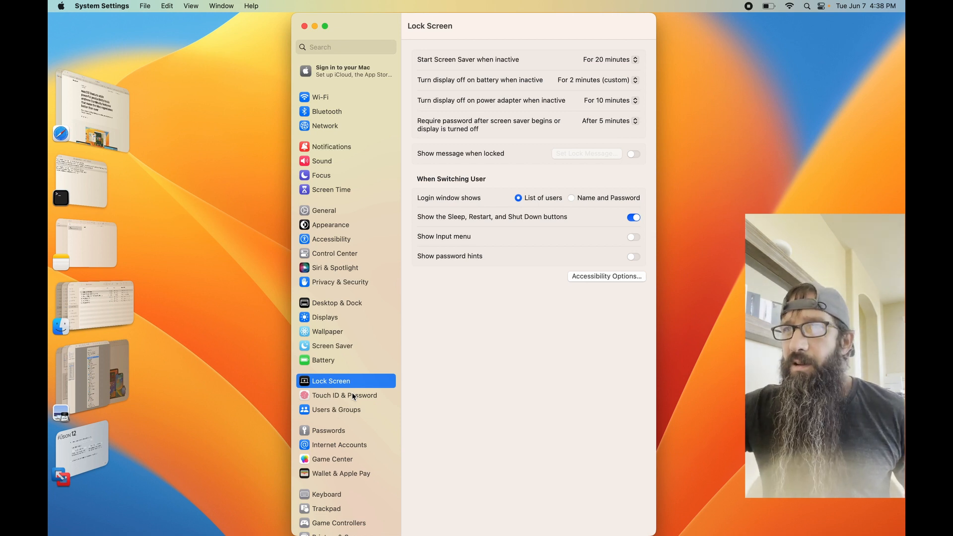
View Touch ID & Password, then land on the Users & Groups settings.
left_click(344, 395)
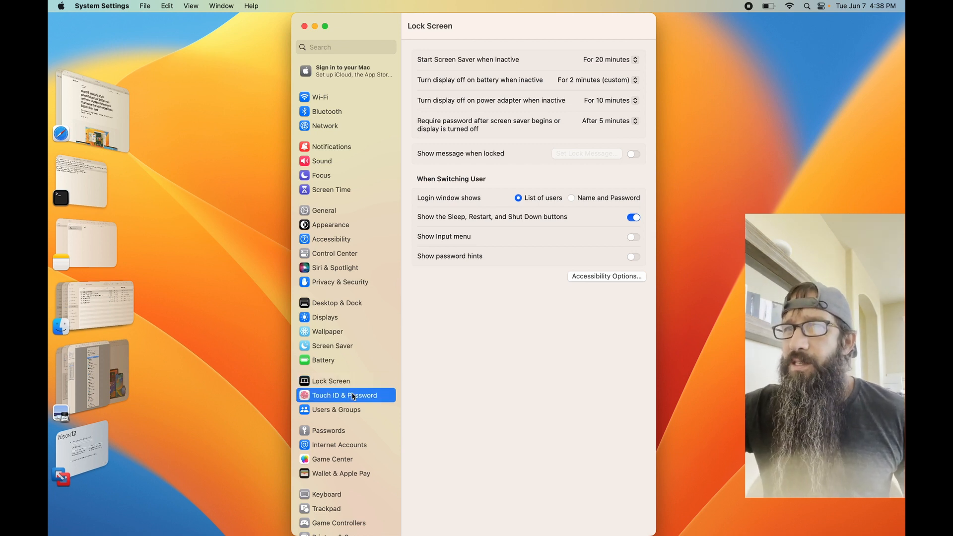
left_click(344, 395)
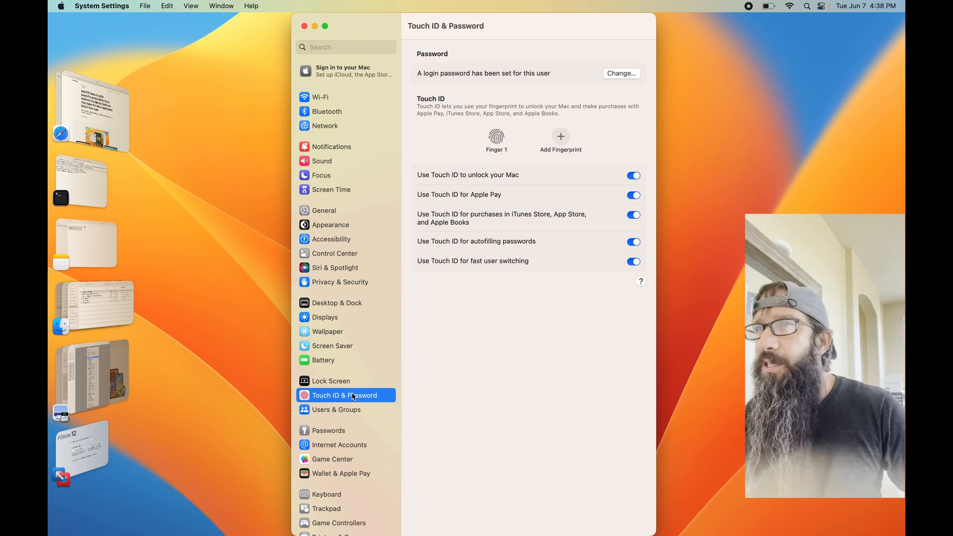
mouse_move(298, 449)
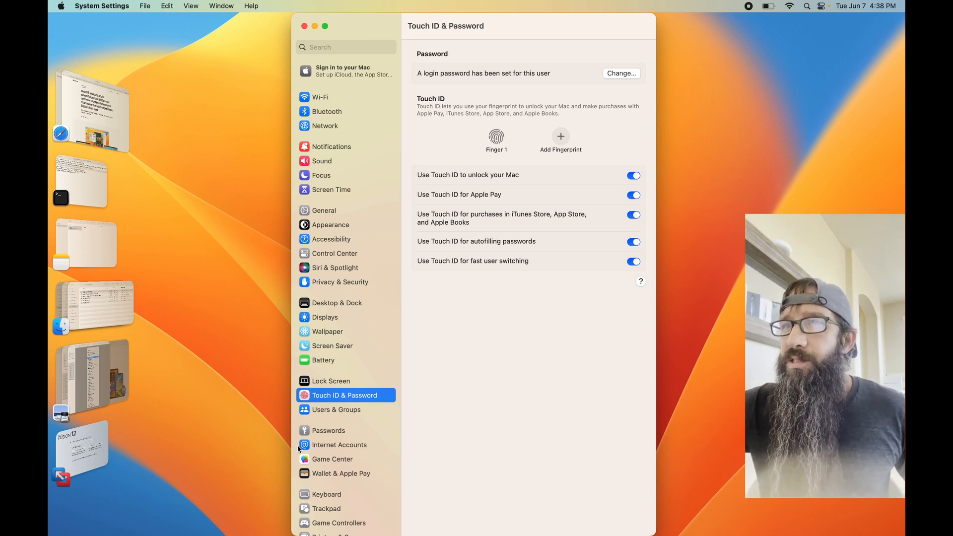
left_click(336, 409)
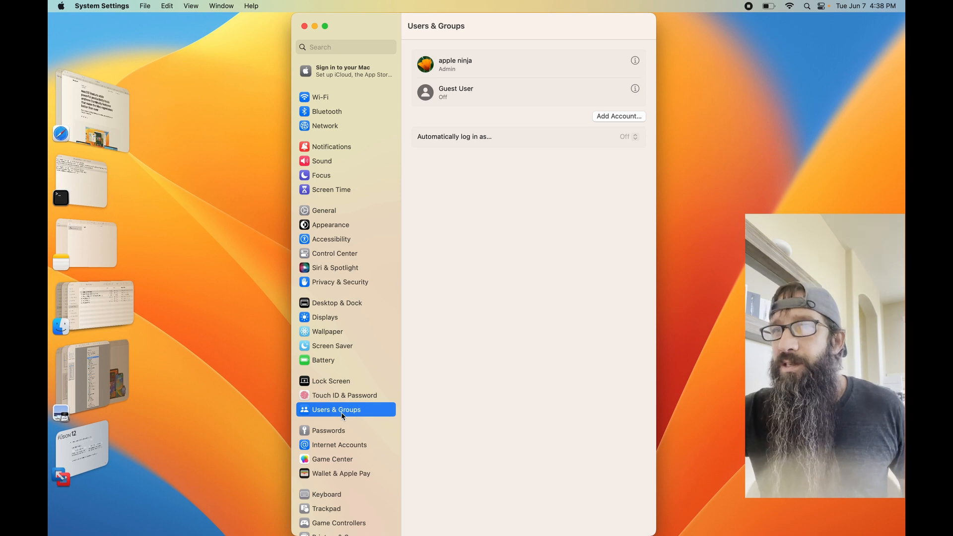
Browse the Passwords, Game Center, Wallet & Apple Pay and Keyboard settings pages in turn.
left_click(329, 430)
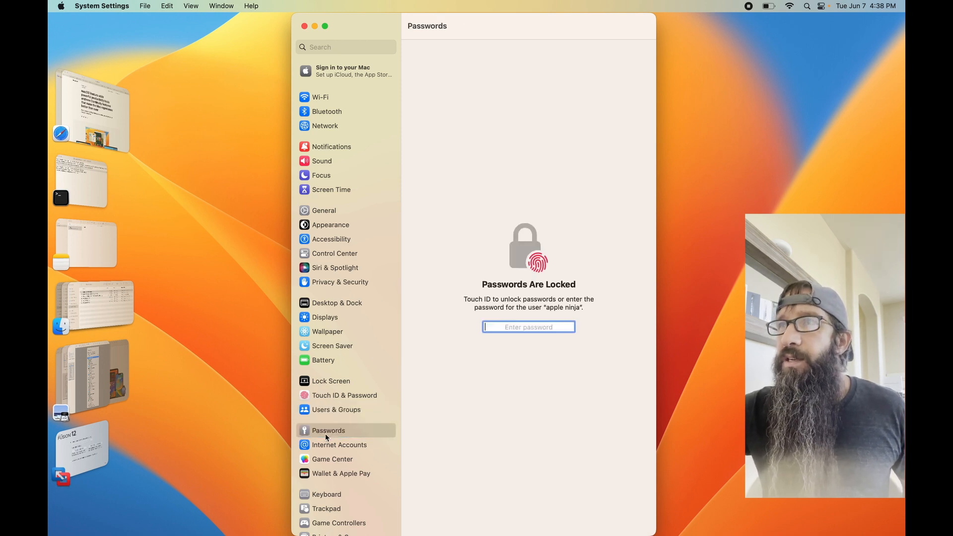
left_click(340, 445)
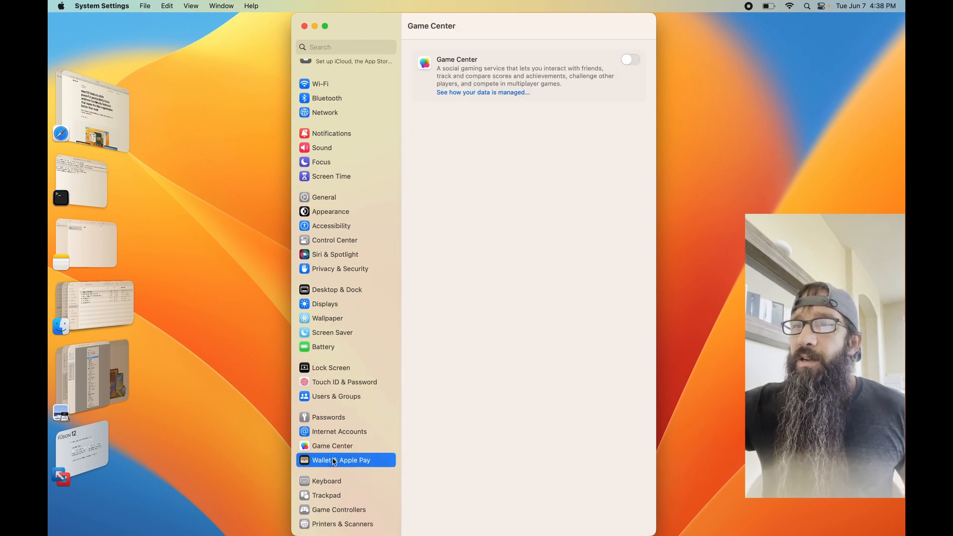
left_click(341, 460)
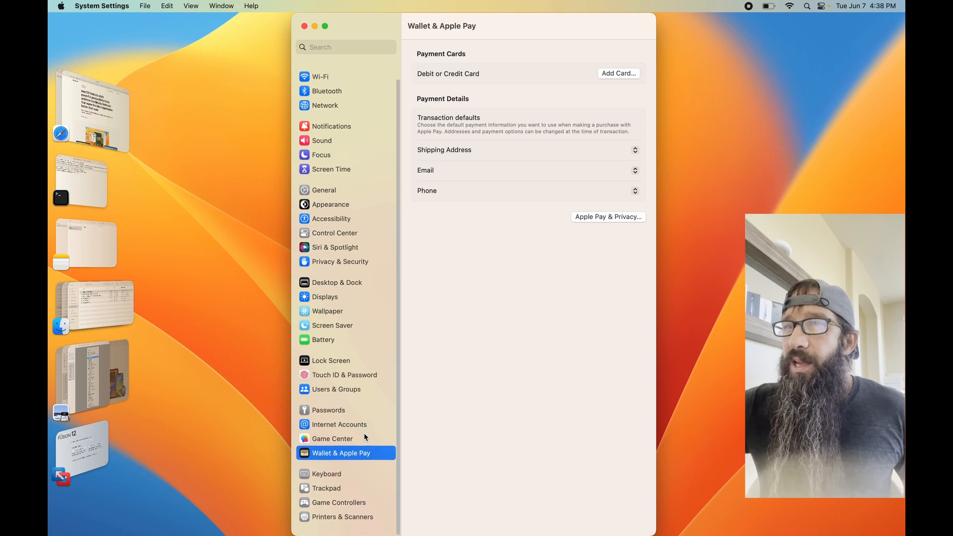
left_click(326, 480)
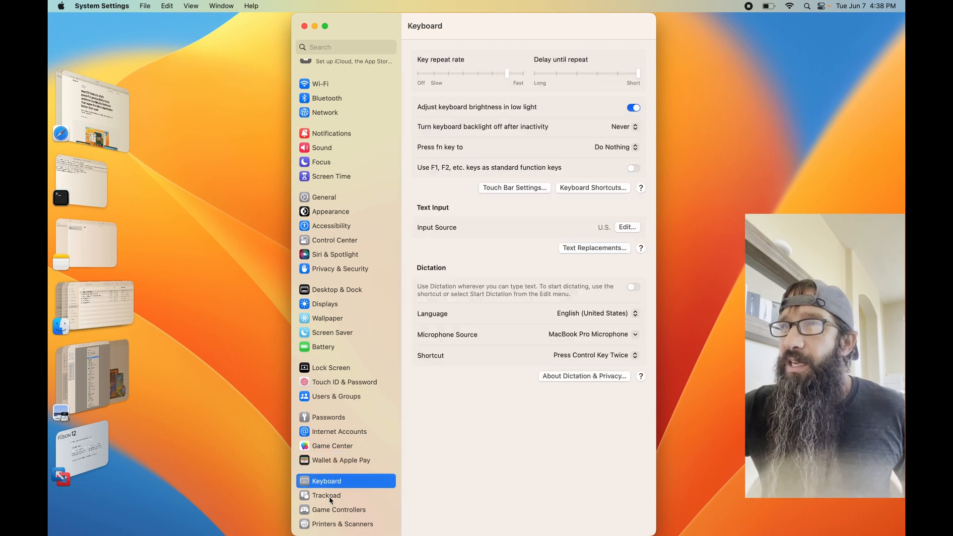
View Trackpad and Game Controllers settings, then select Printers & Scanners in the sidebar.
left_click(326, 495)
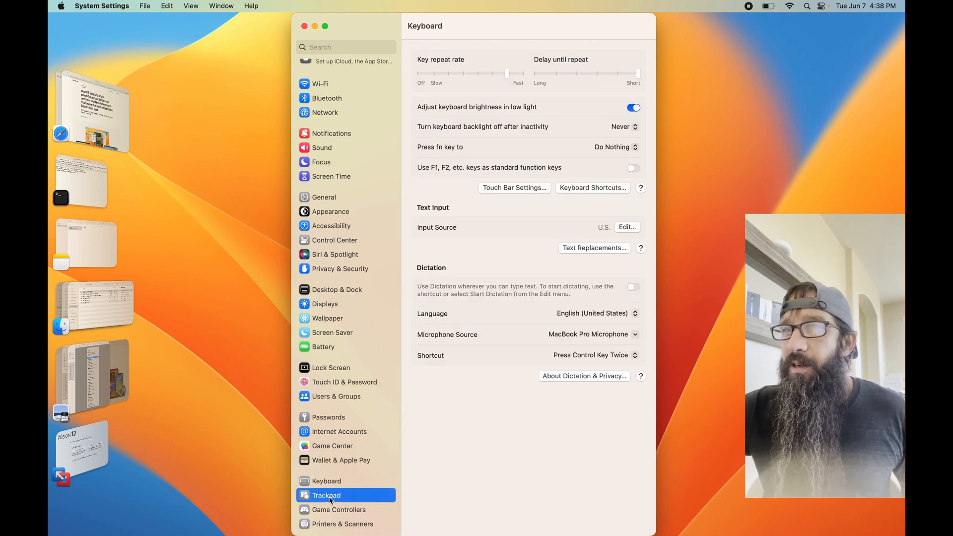
left_click(327, 494)
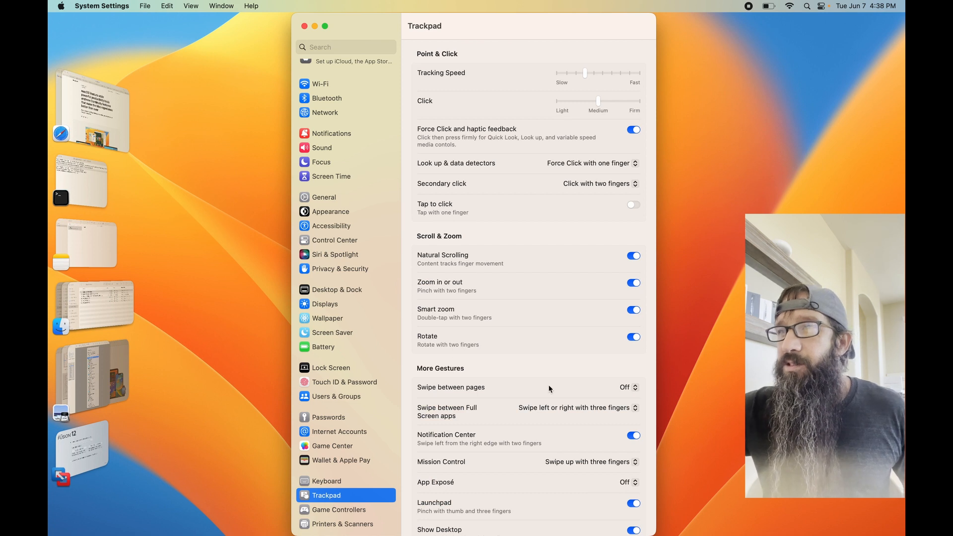
mouse_move(604, 261)
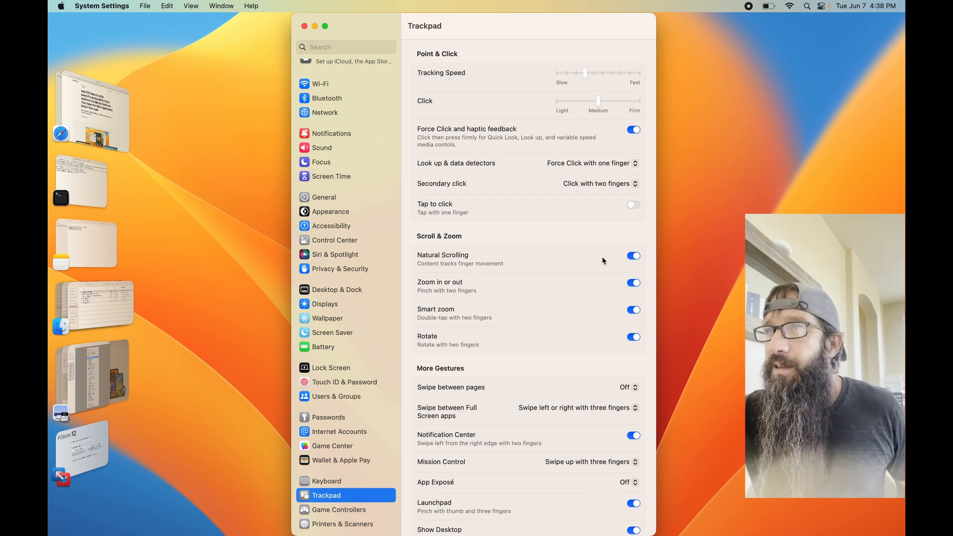
scroll("down", 3)
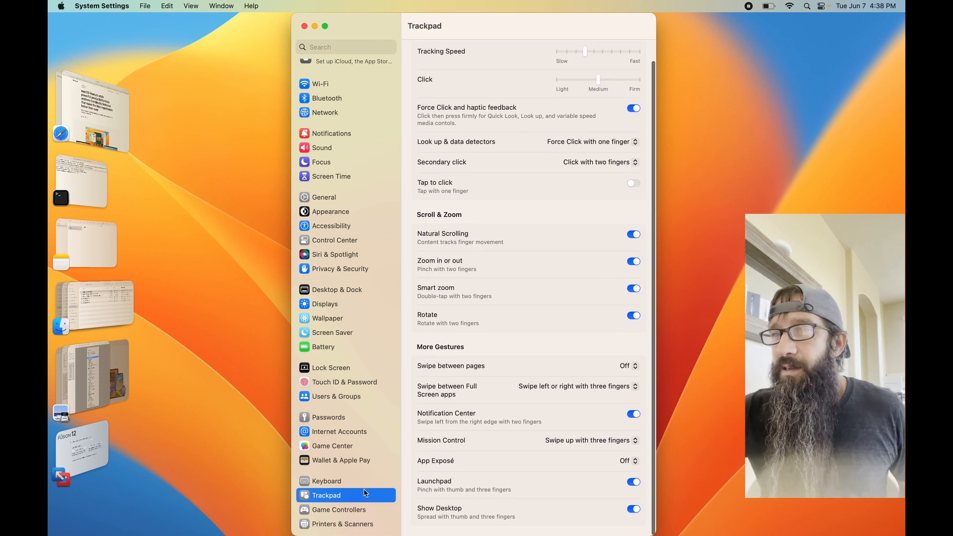
left_click(339, 509)
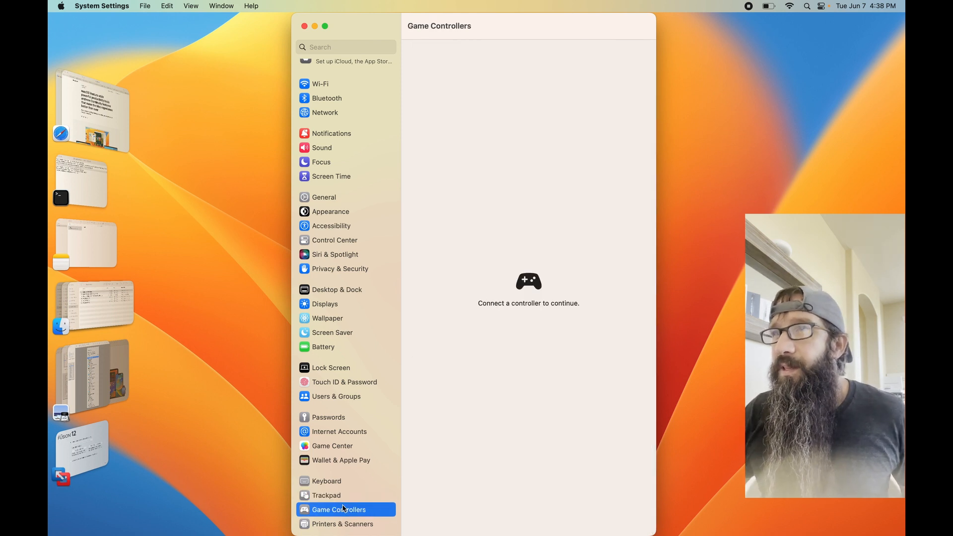
left_click(343, 524)
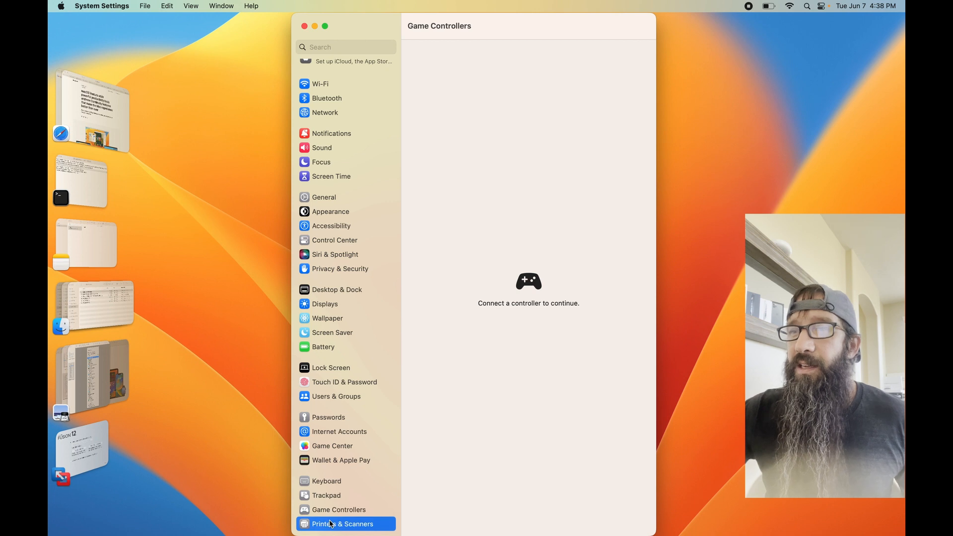
Look over Printers & Scanners with no printers listed, then return to the Desktop & Dock page.
left_click(342, 523)
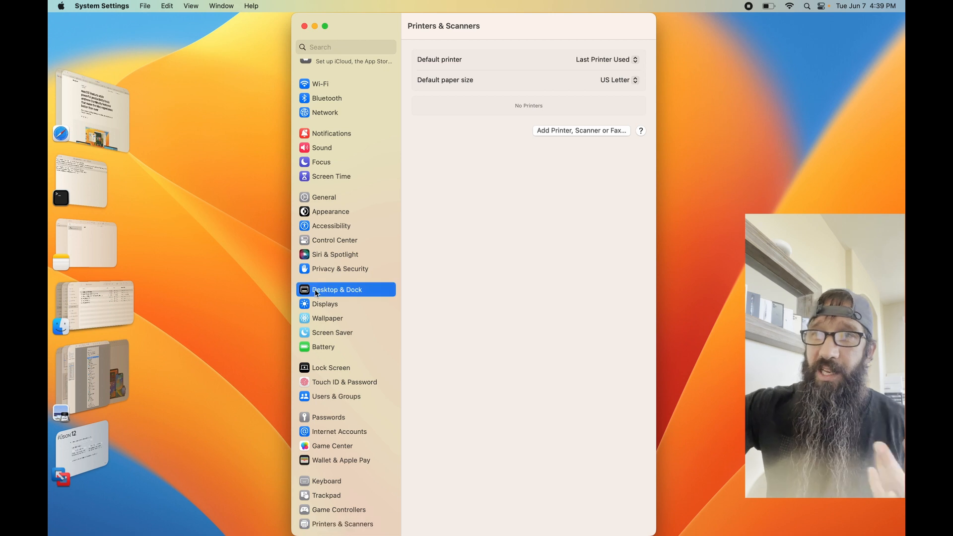
left_click(337, 289)
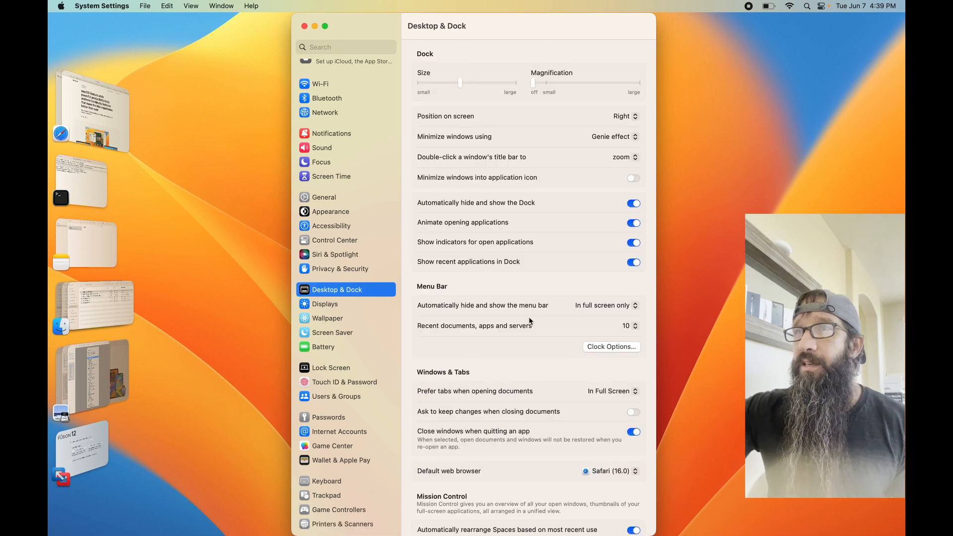
mouse_move(331, 203)
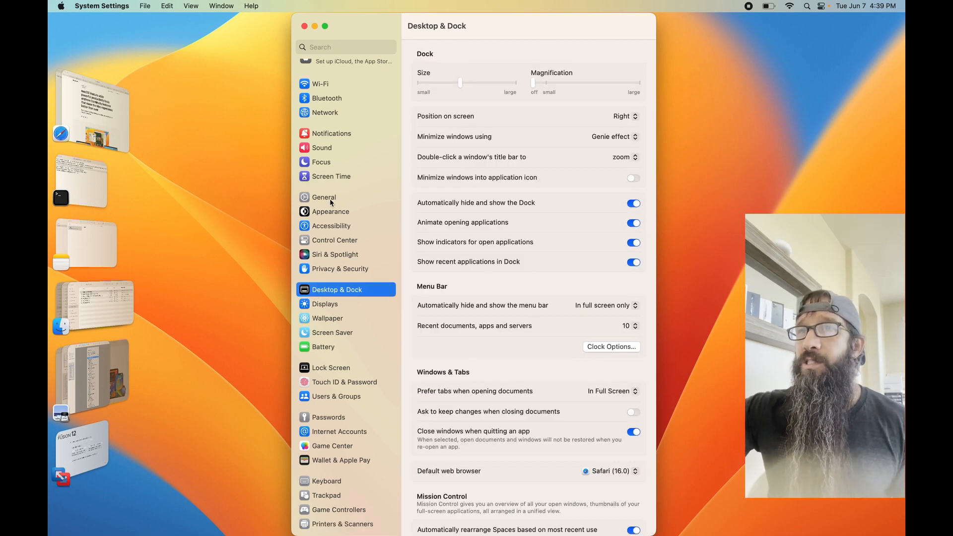
From General, enter Sharing (only AirPlay Receiver on) and go back, twice, to demonstrate the navigation bug.
left_click(324, 197)
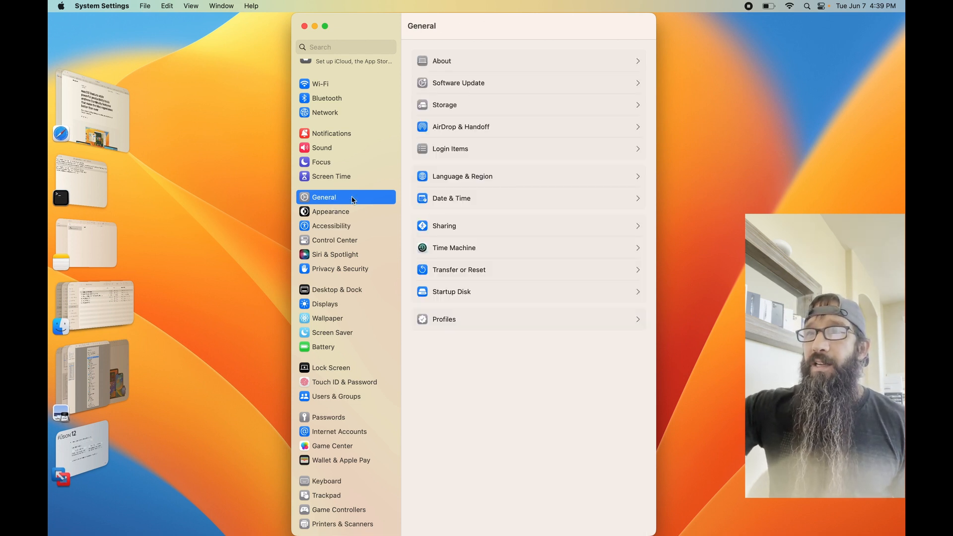
left_click(444, 225)
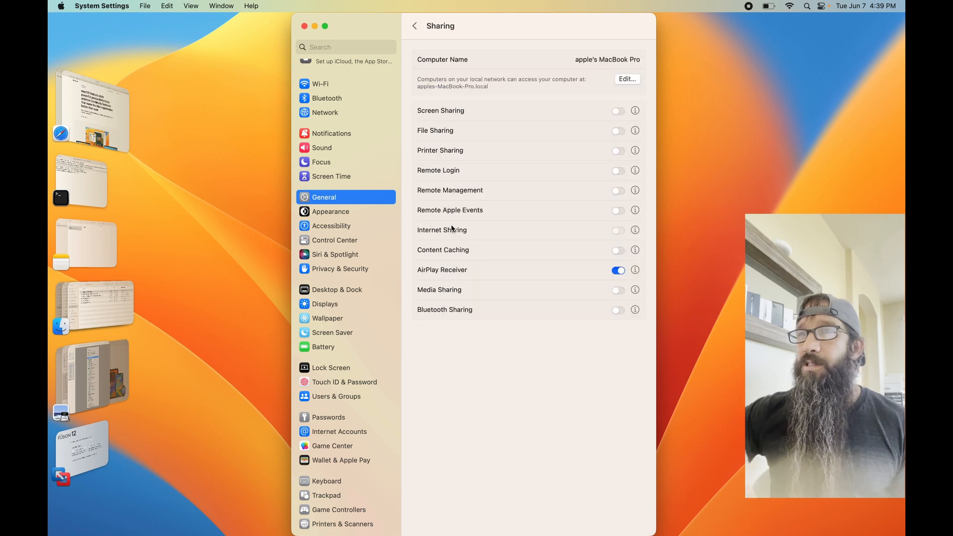
left_click(415, 26)
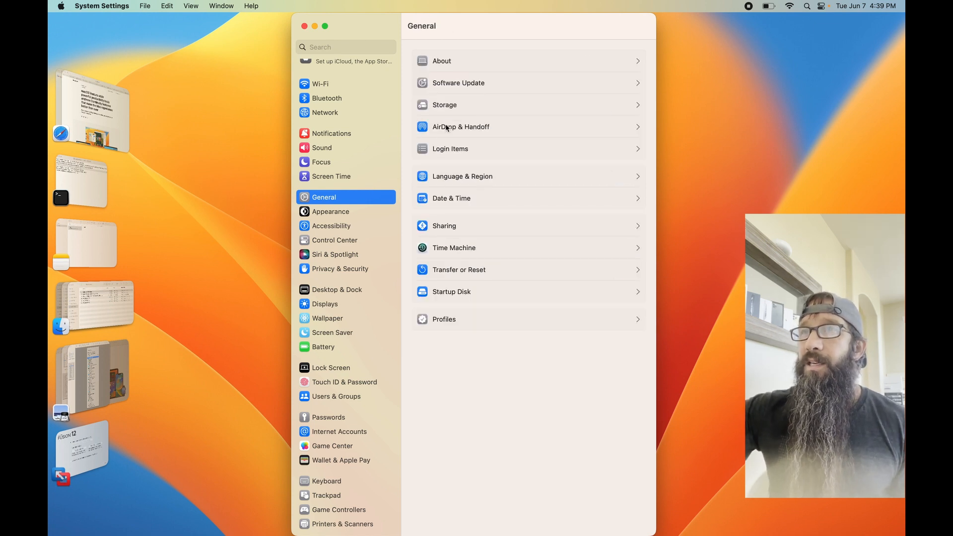
mouse_move(440, 234)
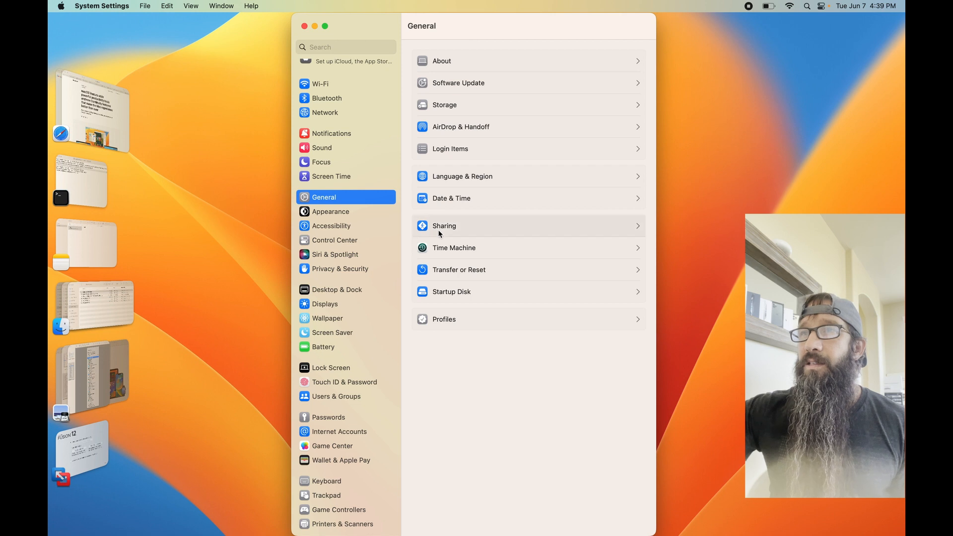
left_click(444, 225)
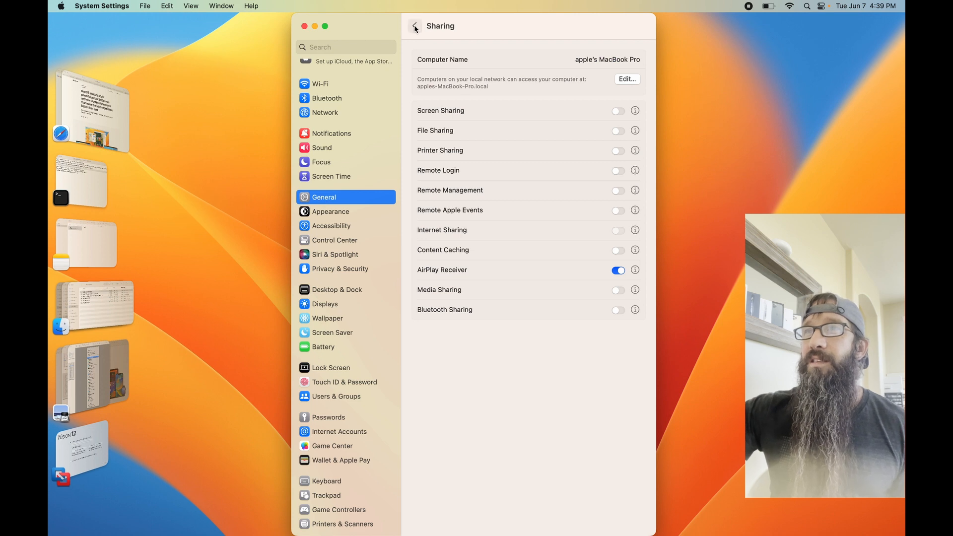
left_click(414, 26)
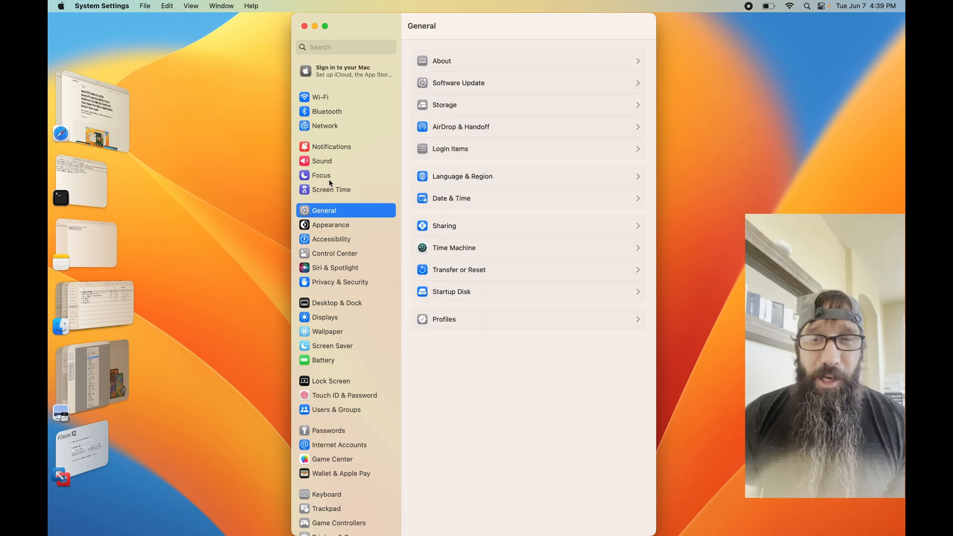